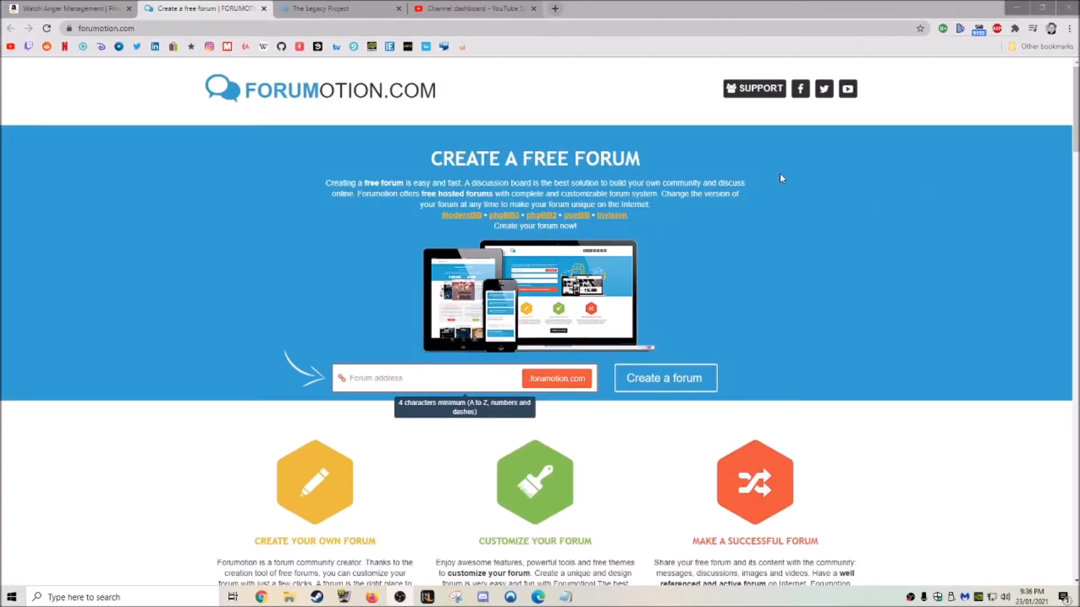
pyautogui.moveTo(652, 176)
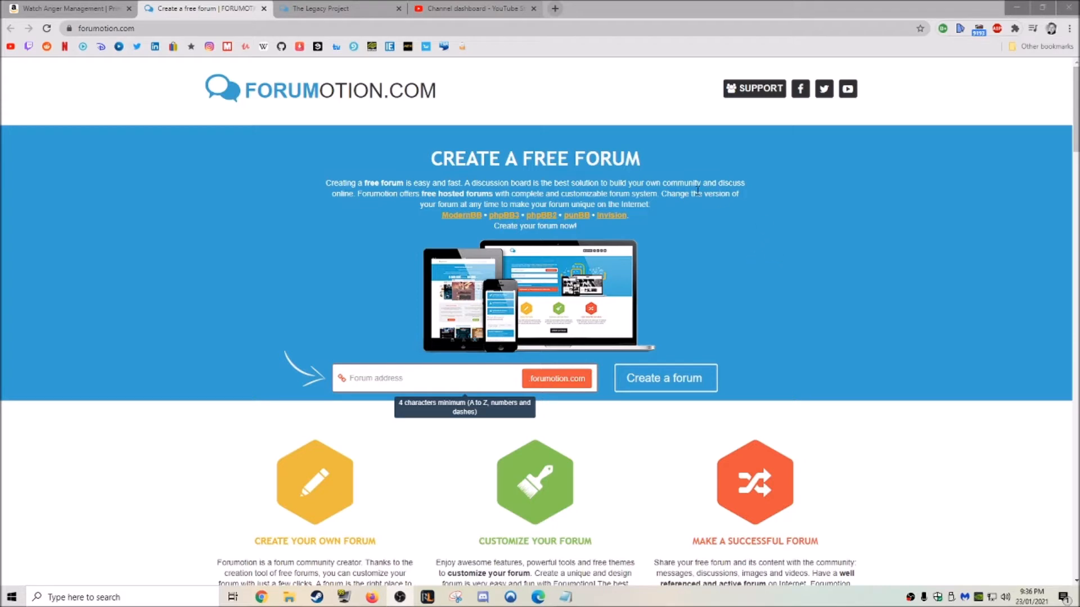
pyautogui.moveTo(733, 225)
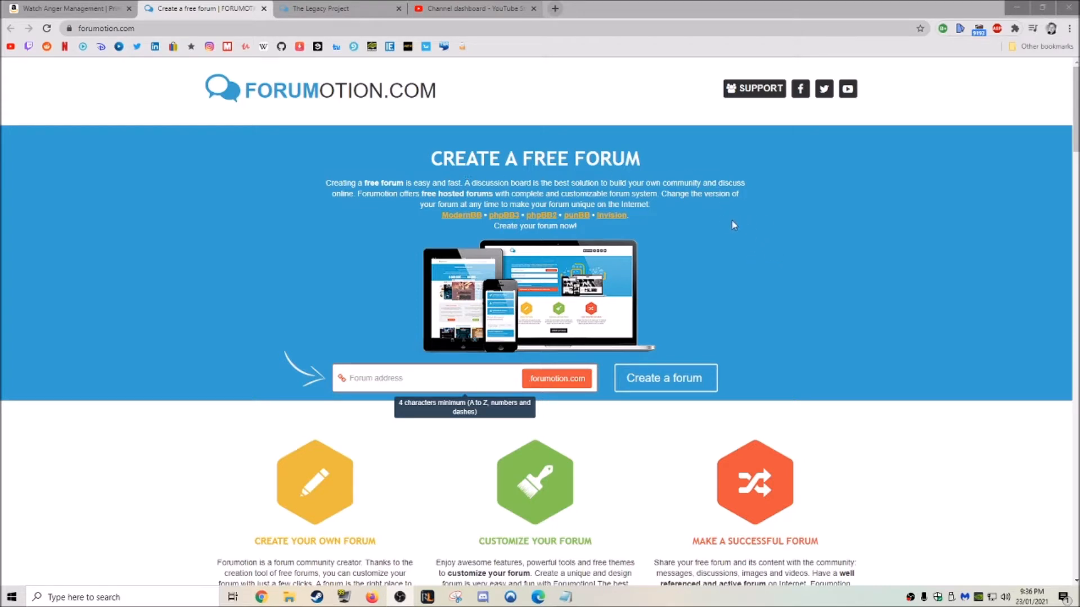
pyautogui.moveTo(780, 234)
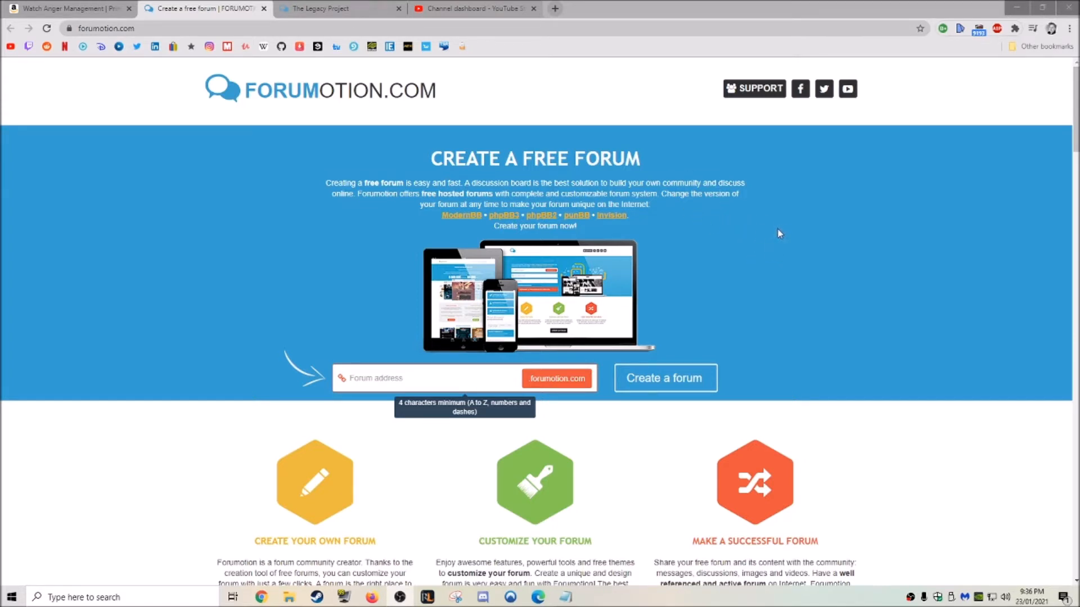
pyautogui.moveTo(837, 265)
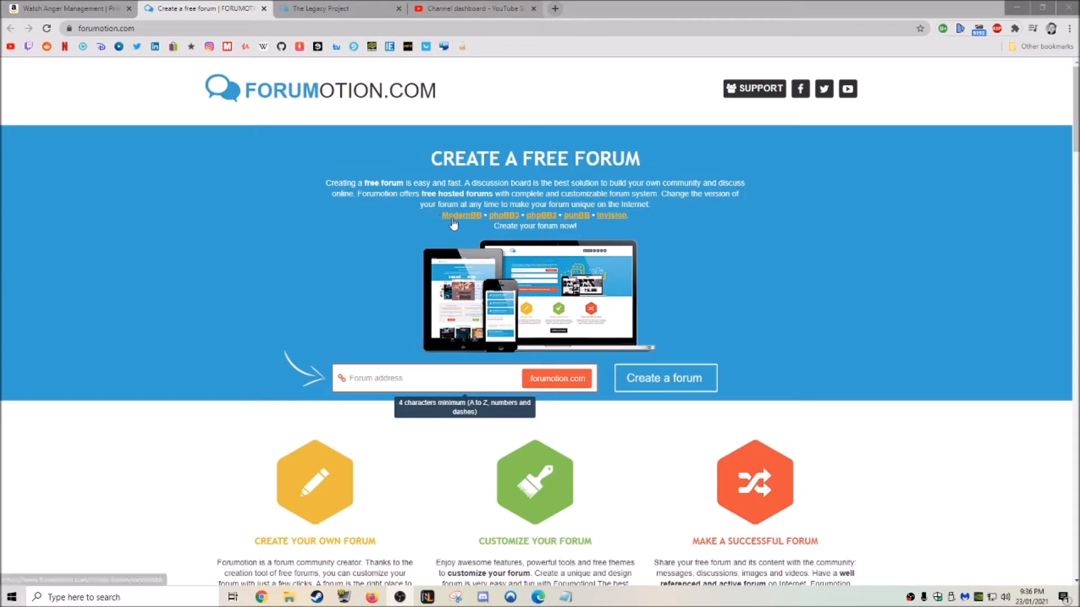
pyautogui.moveTo(790, 239)
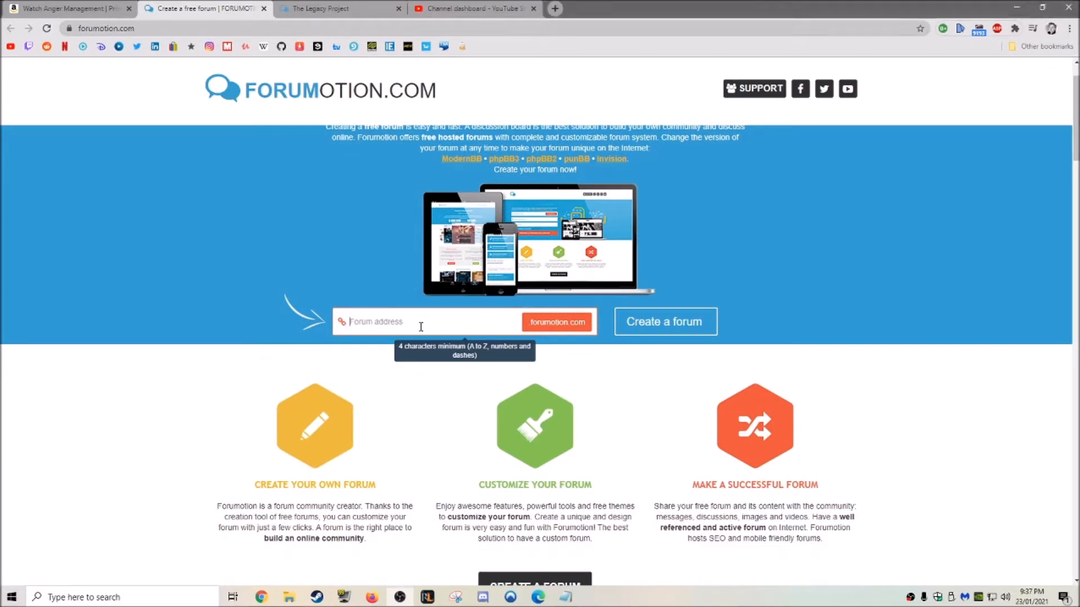
pyautogui.moveTo(693, 323)
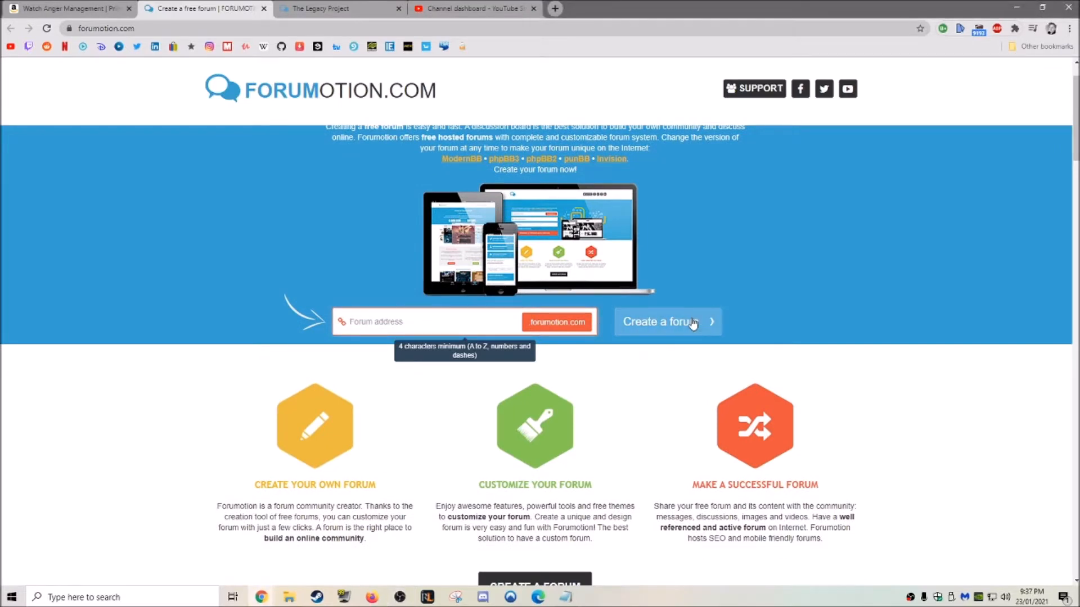
# - Scroll down the home page to the directory's category list (society, games, animals, video games)
pyautogui.scroll(-3)
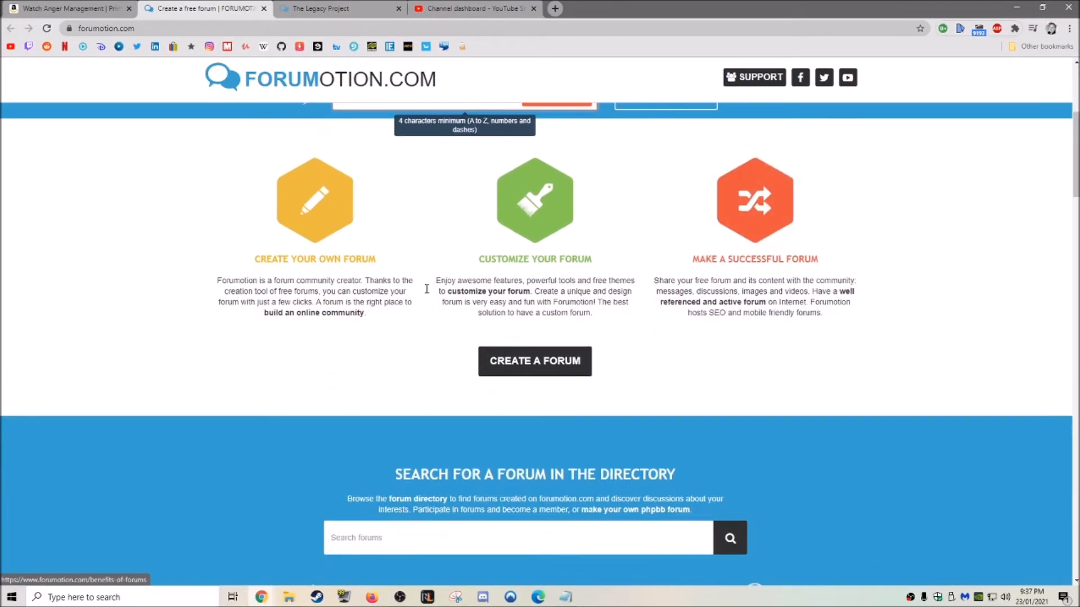
pyautogui.moveTo(731, 248)
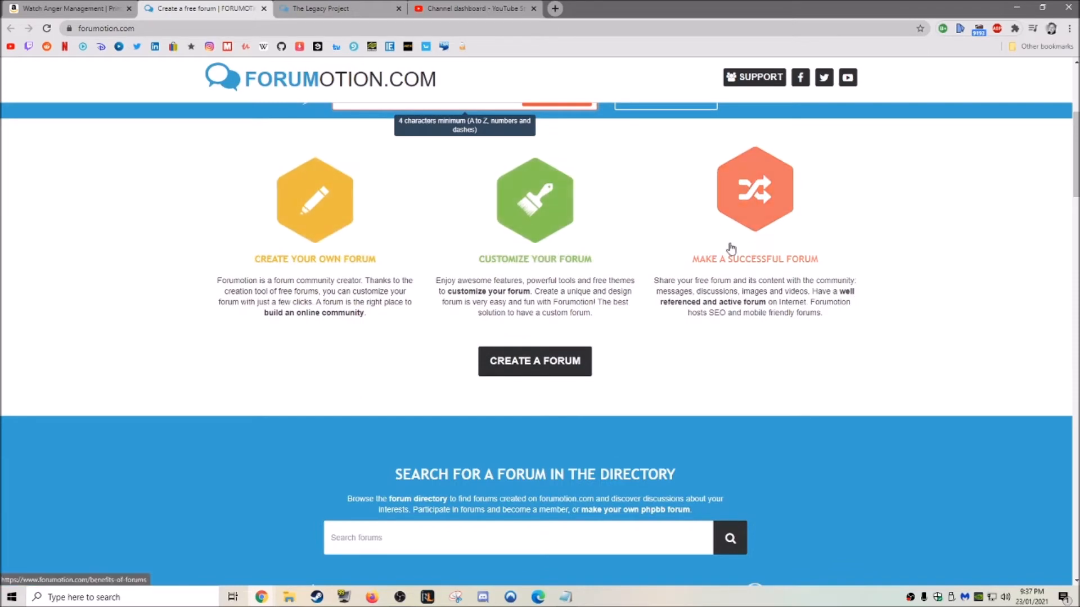
pyautogui.scroll(-3)
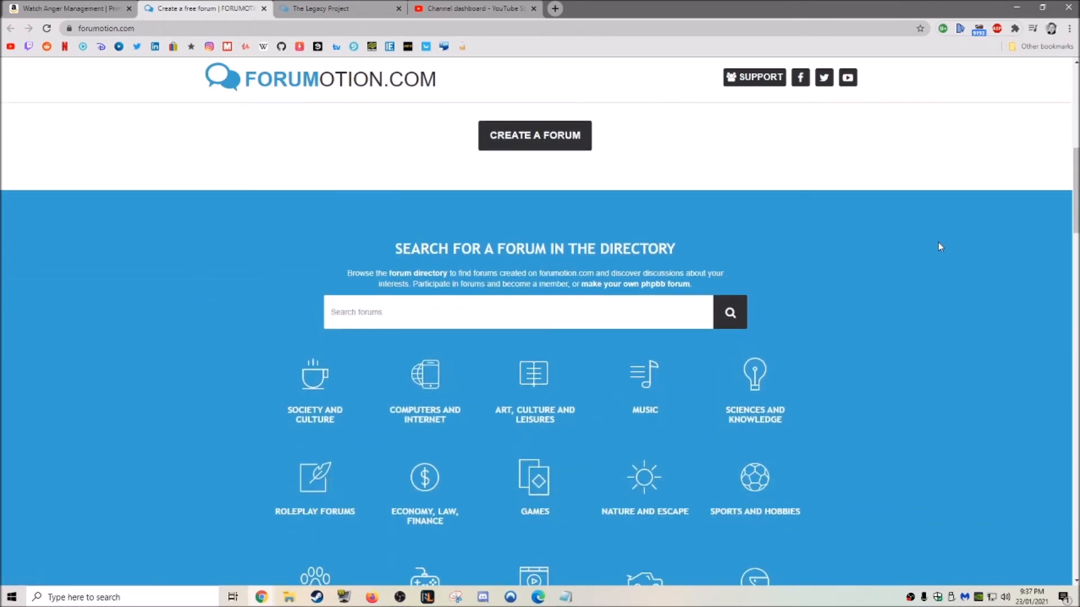
pyautogui.scroll(-3)
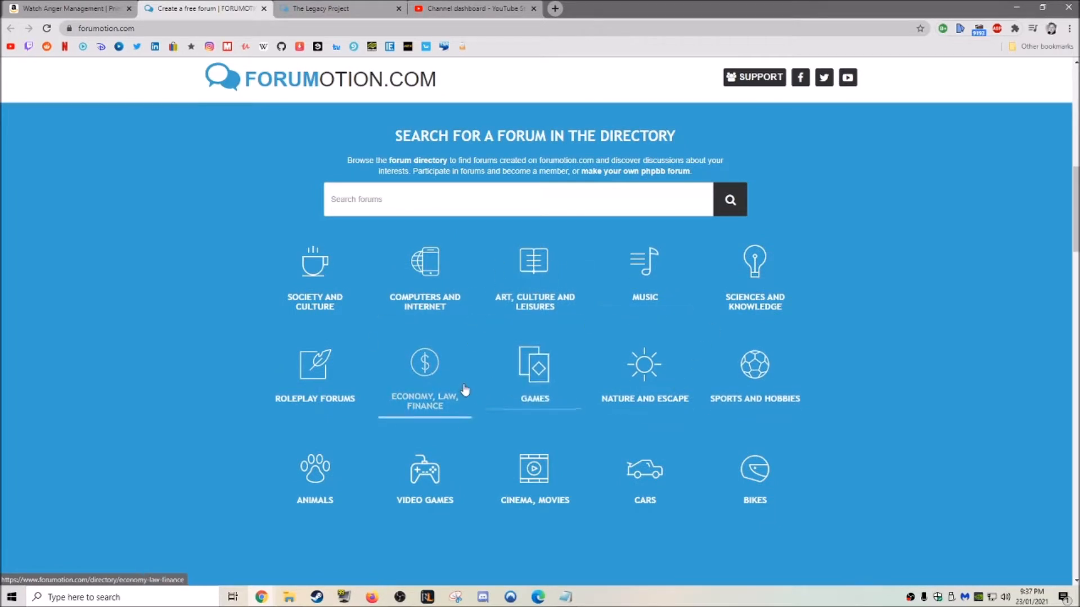
pyautogui.click(424, 362)
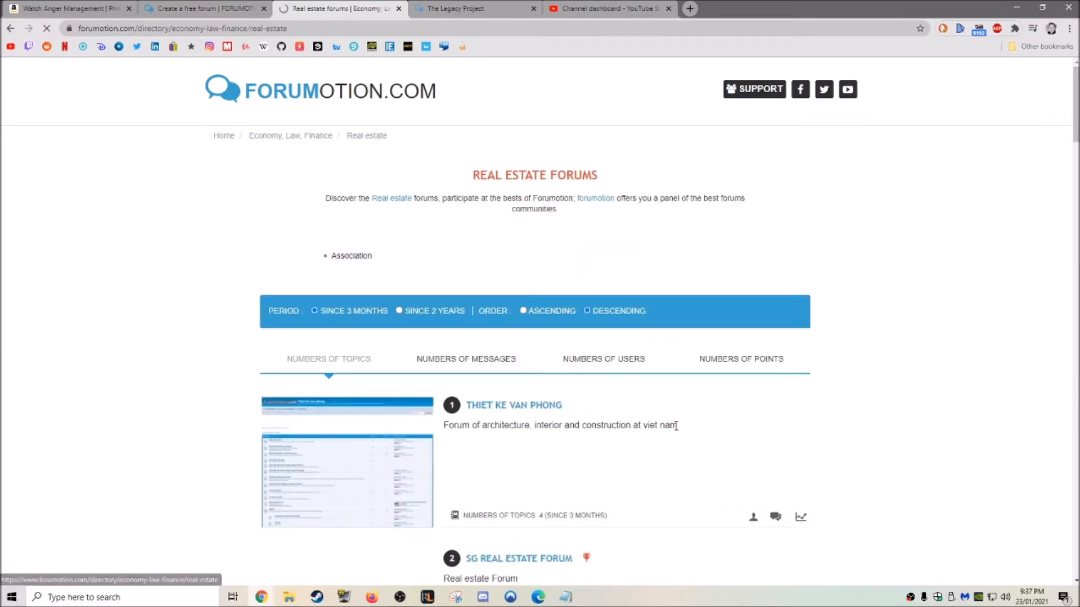
pyautogui.scroll(-3)
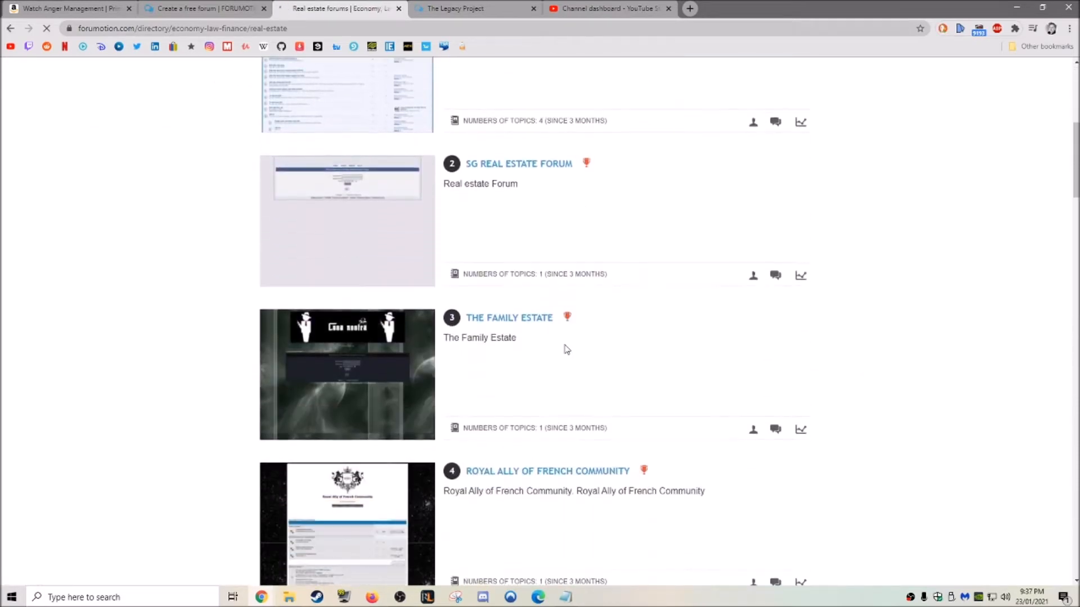
pyautogui.scroll(-3)
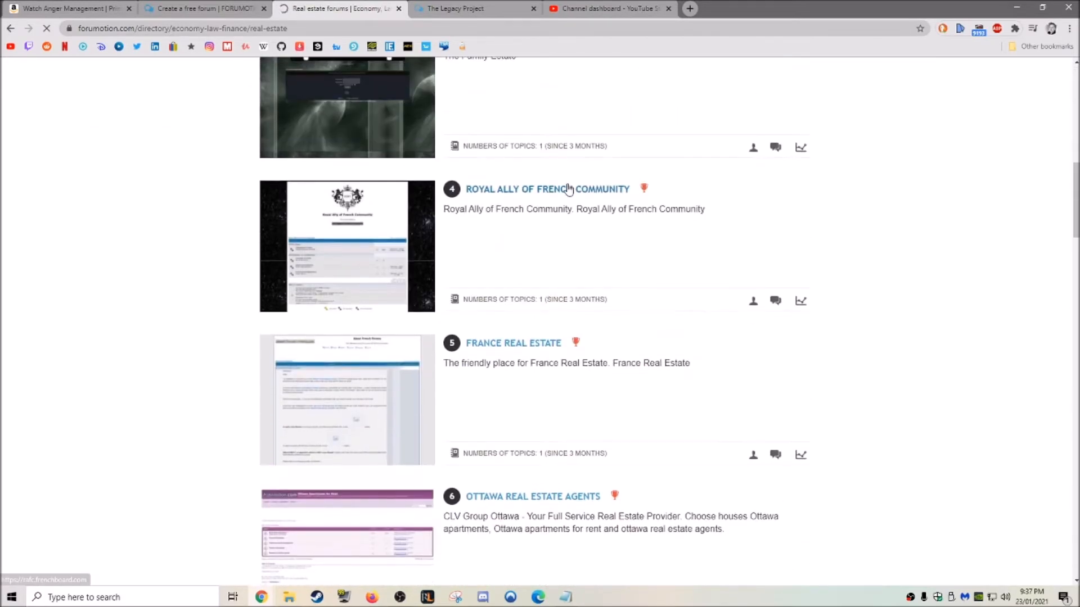
pyautogui.click(547, 189)
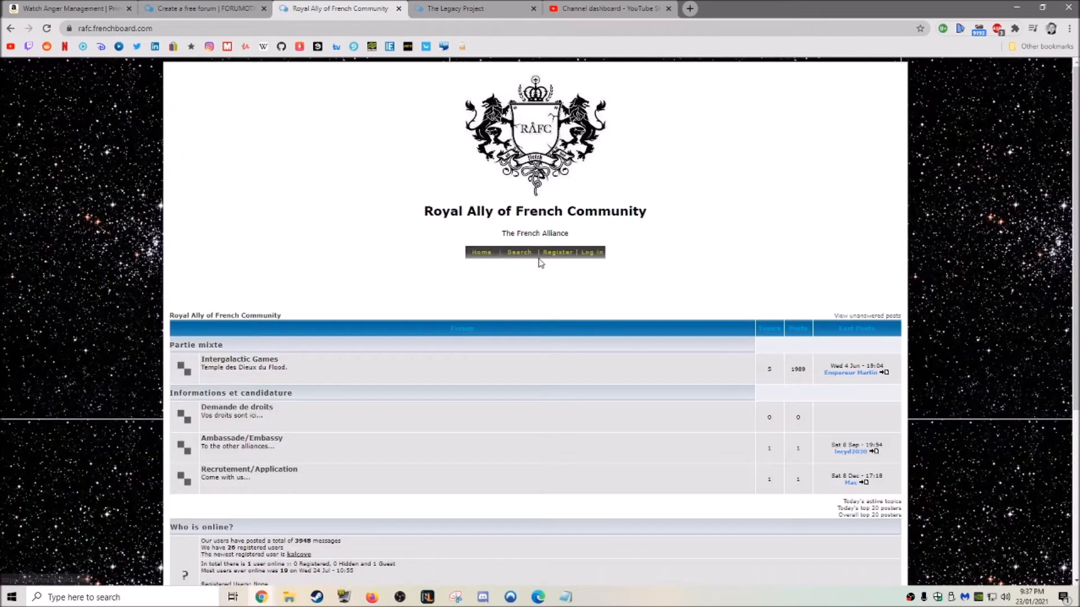
pyautogui.scroll(-3)
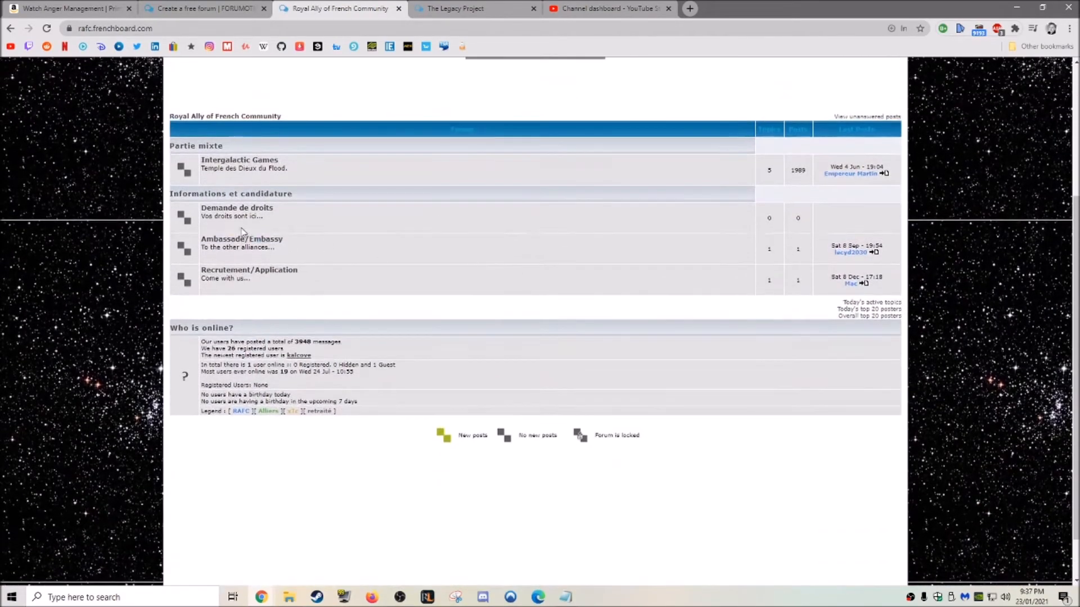
pyautogui.click(236, 207)
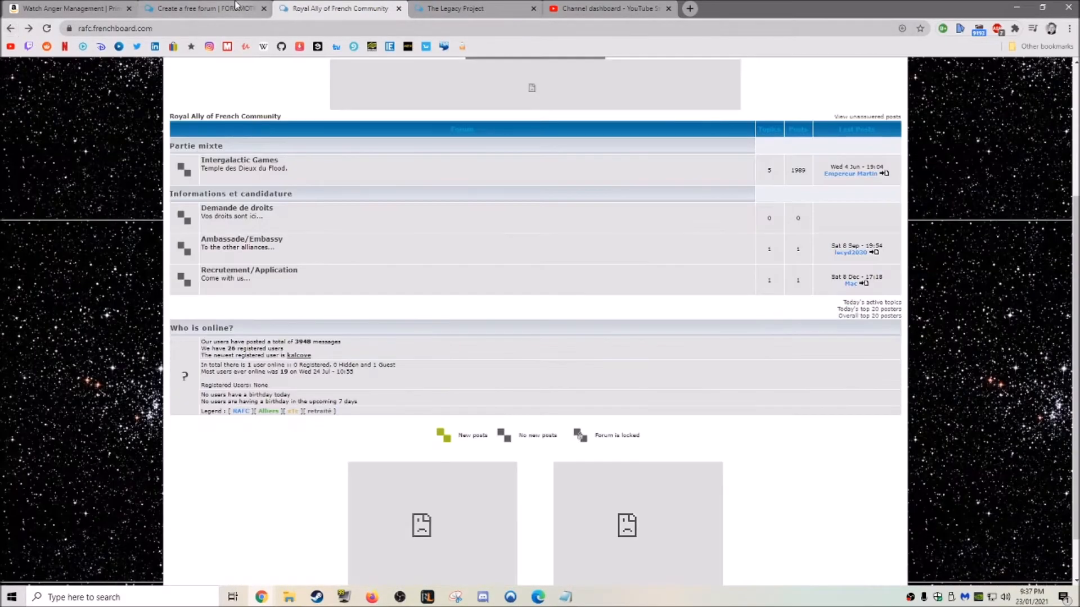
pyautogui.click(204, 9)
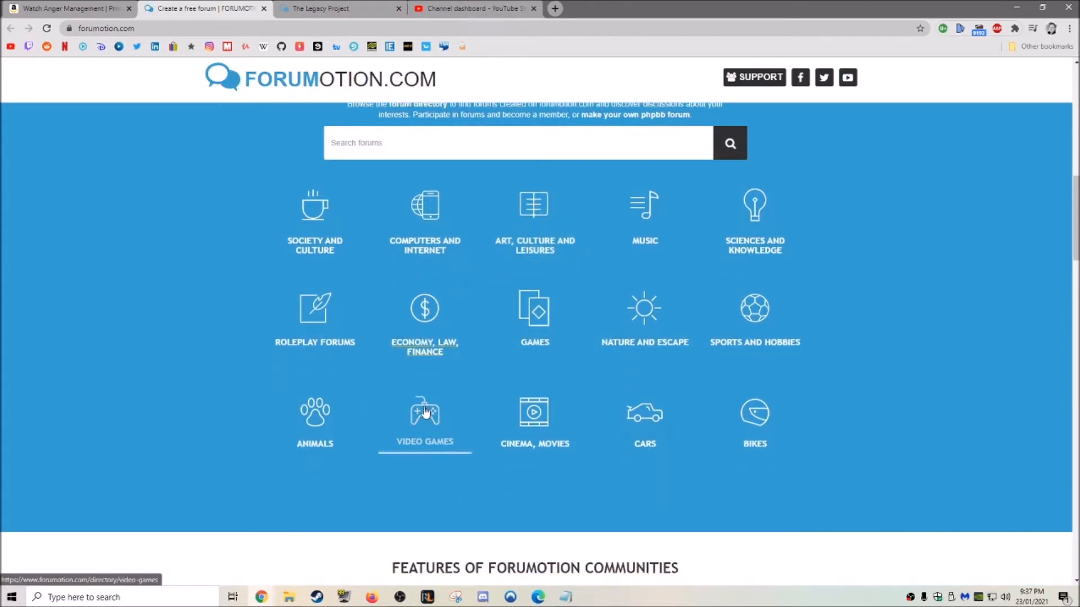
# - Browse the Video Games directory's Internet games listing down to Fusion Modulation R.P
pyautogui.click(425, 412)
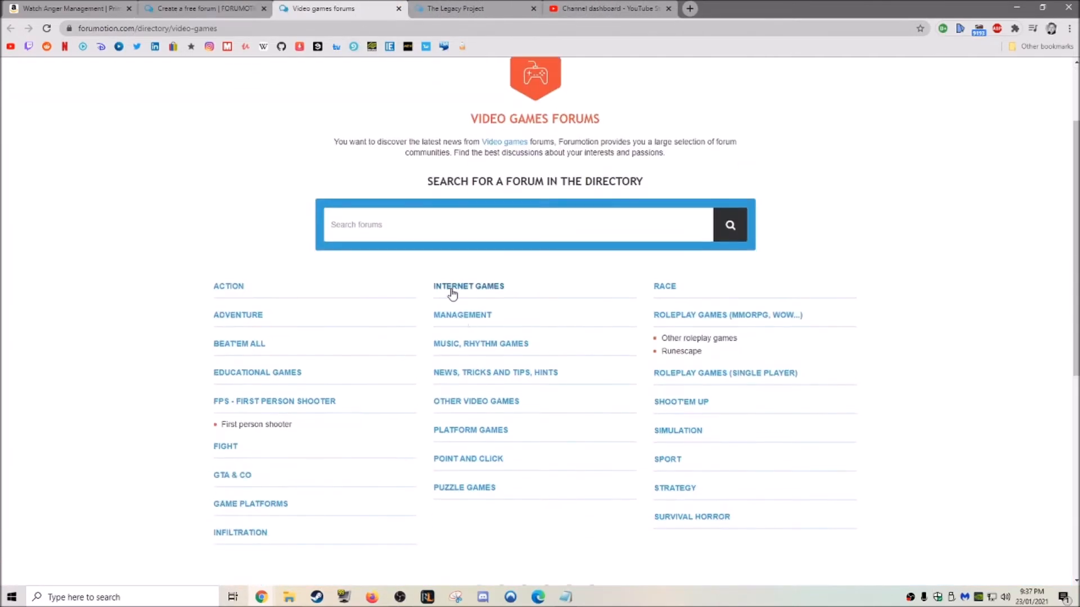
pyautogui.click(468, 286)
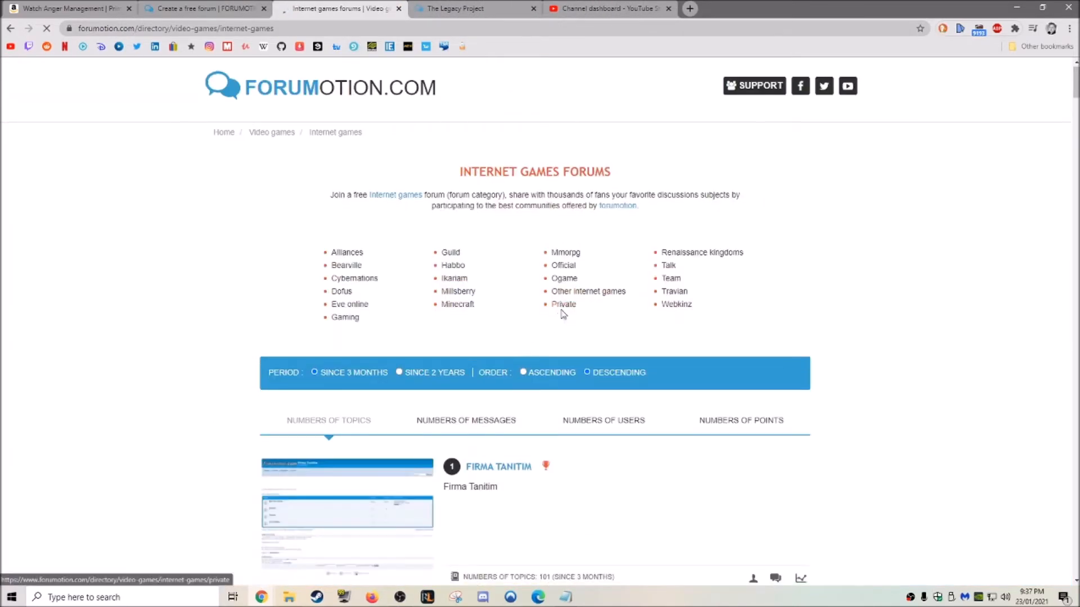
pyautogui.scroll(-3)
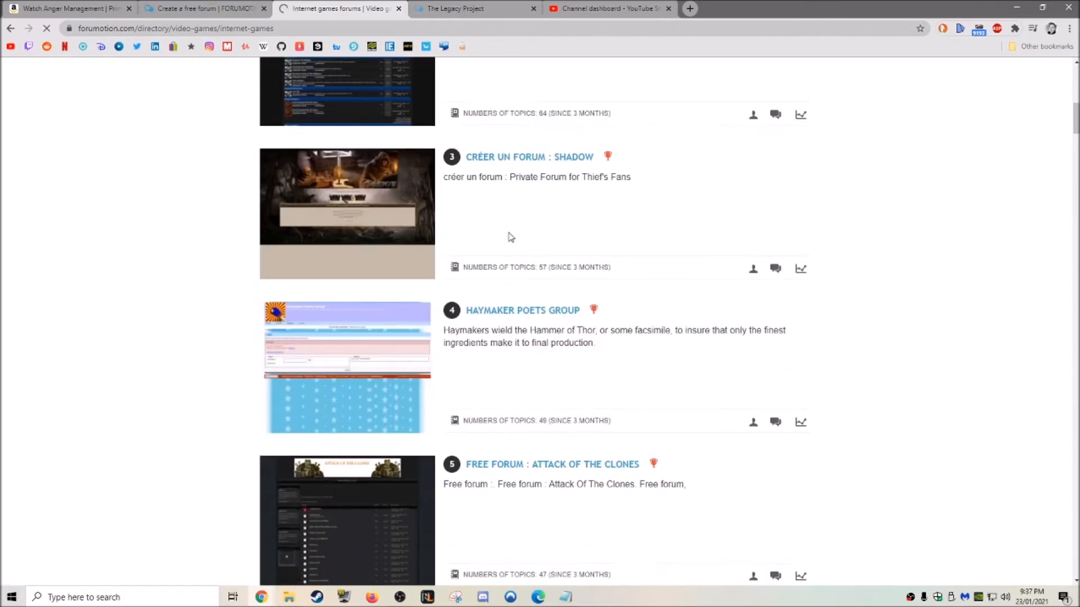
pyautogui.scroll(-3)
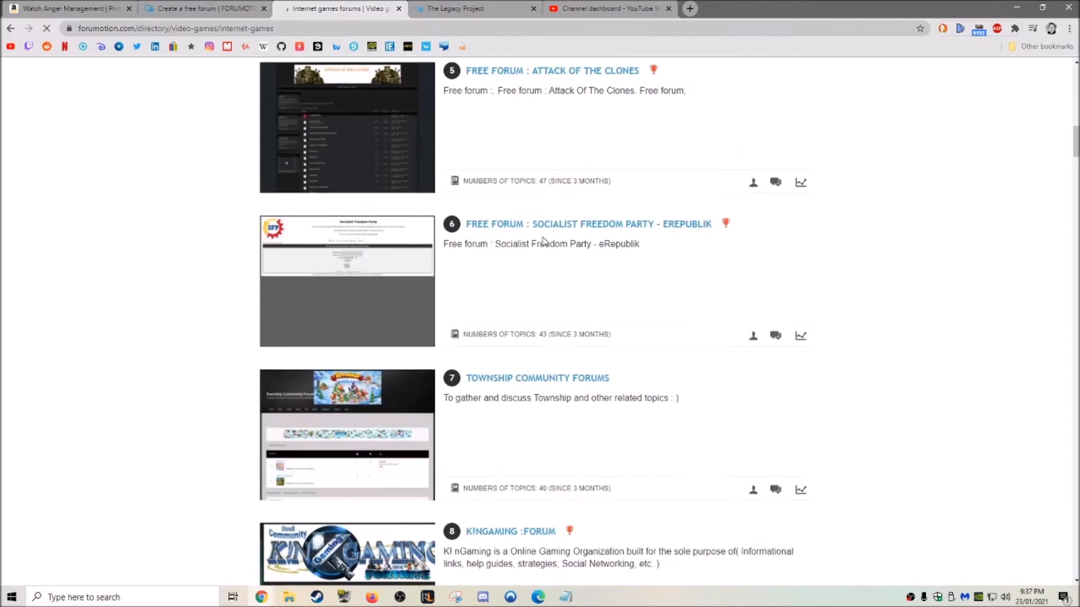
pyautogui.scroll(-3)
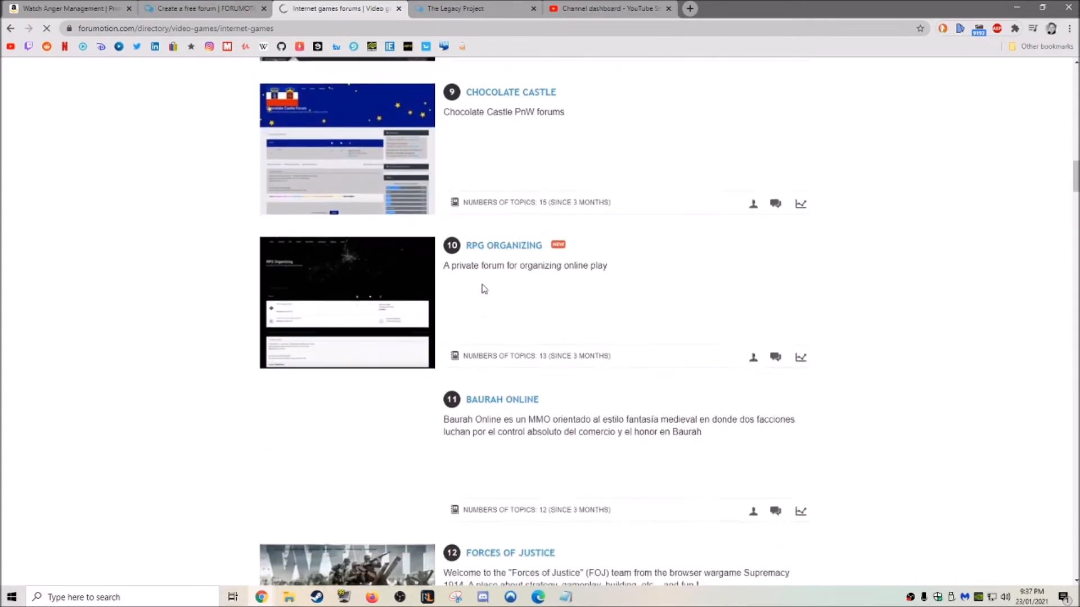
pyautogui.scroll(-3)
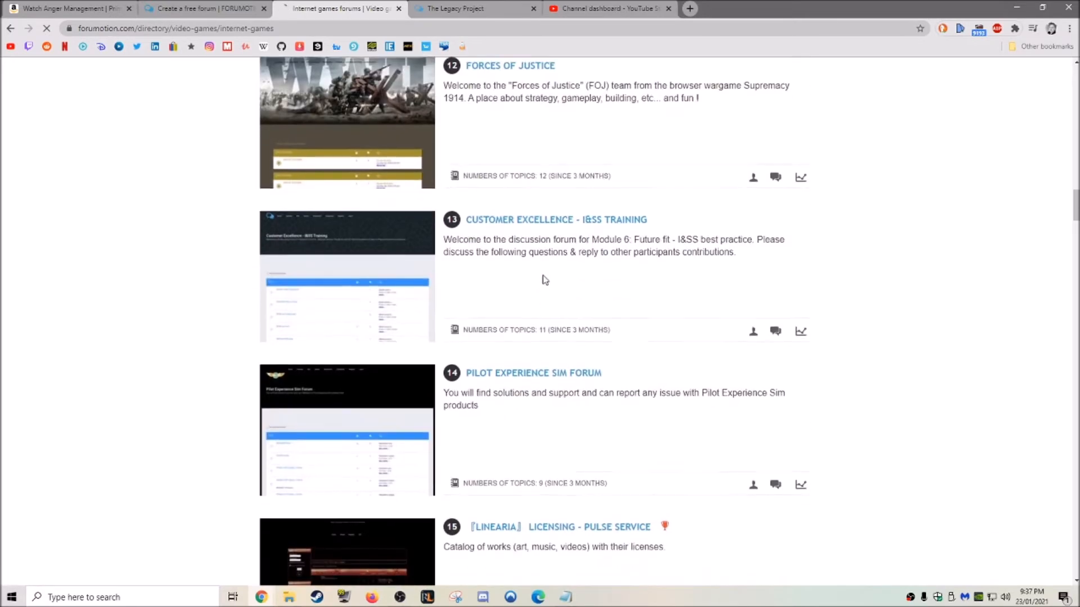
pyautogui.scroll(-3)
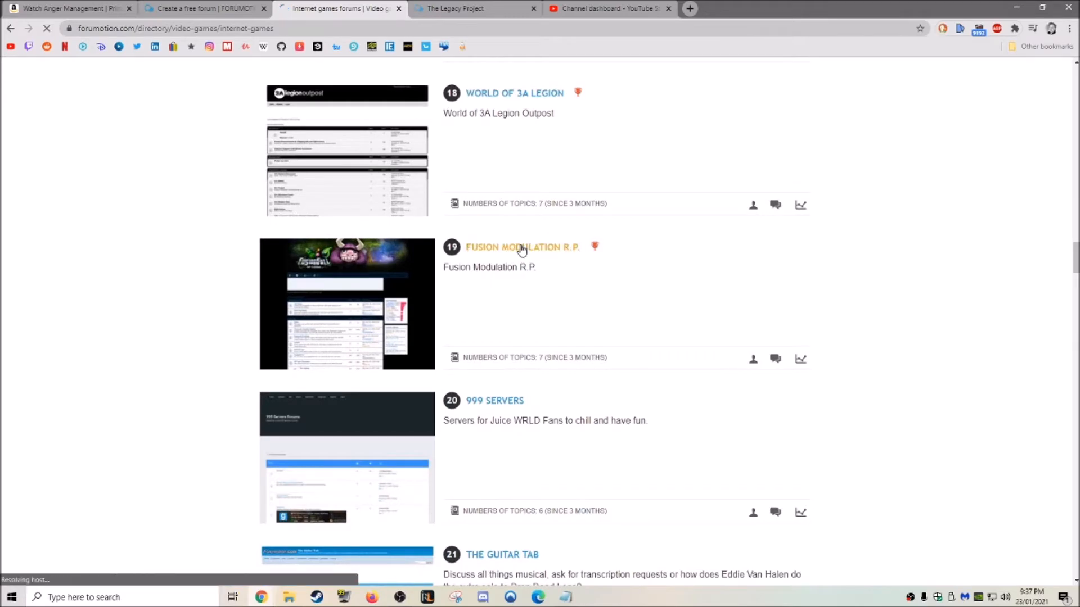
# - Visit the Fusion Modulation R.P. forum and permanently dismiss its welcome pop-up
pyautogui.click(521, 247)
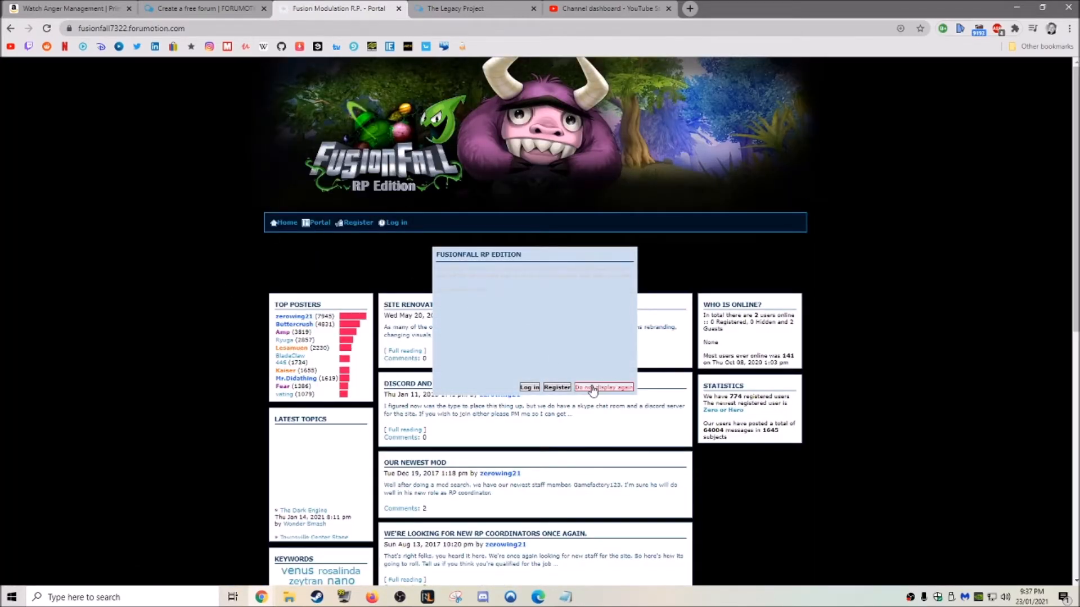
pyautogui.click(603, 387)
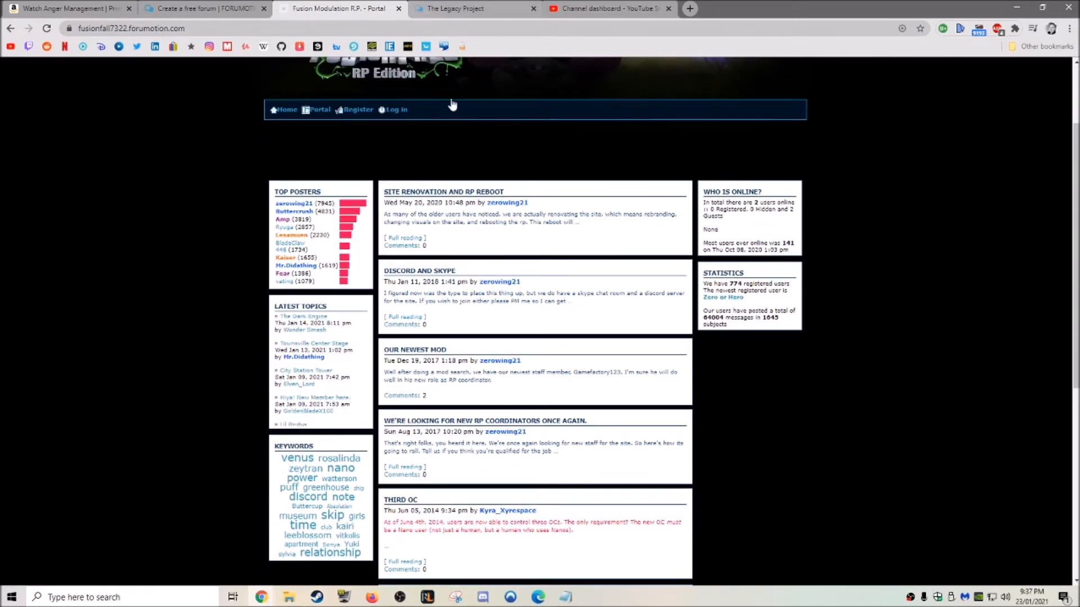
pyautogui.click(460, 9)
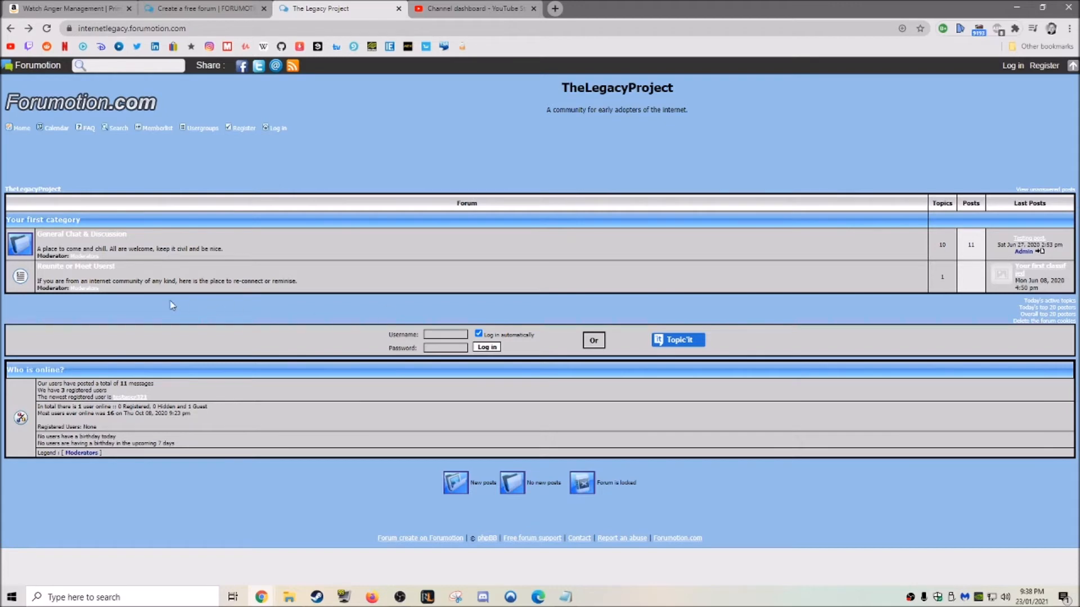
pyautogui.moveTo(676, 110)
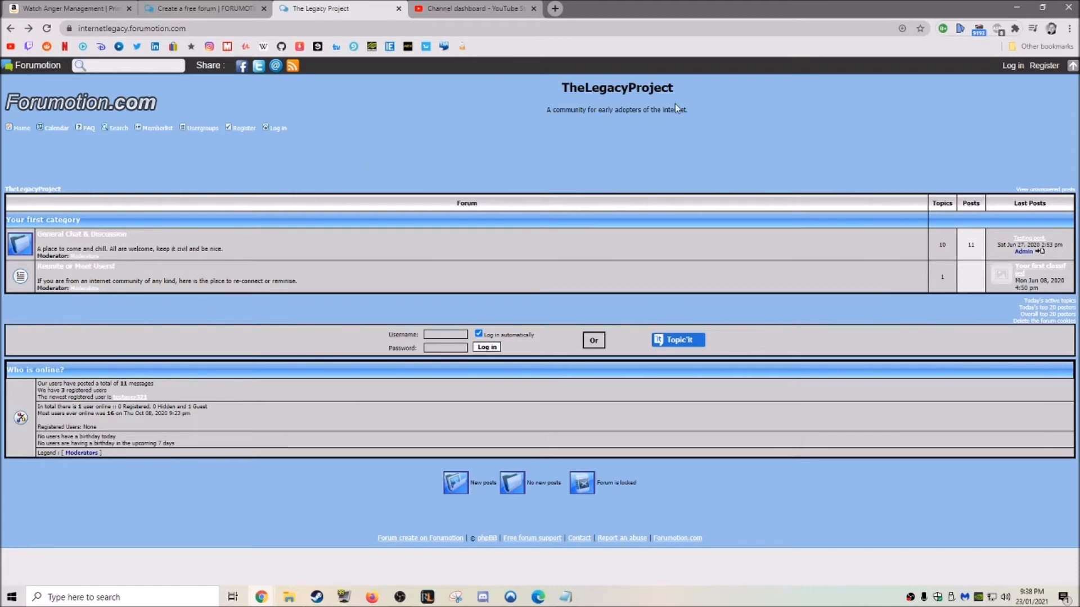
pyautogui.moveTo(676, 107)
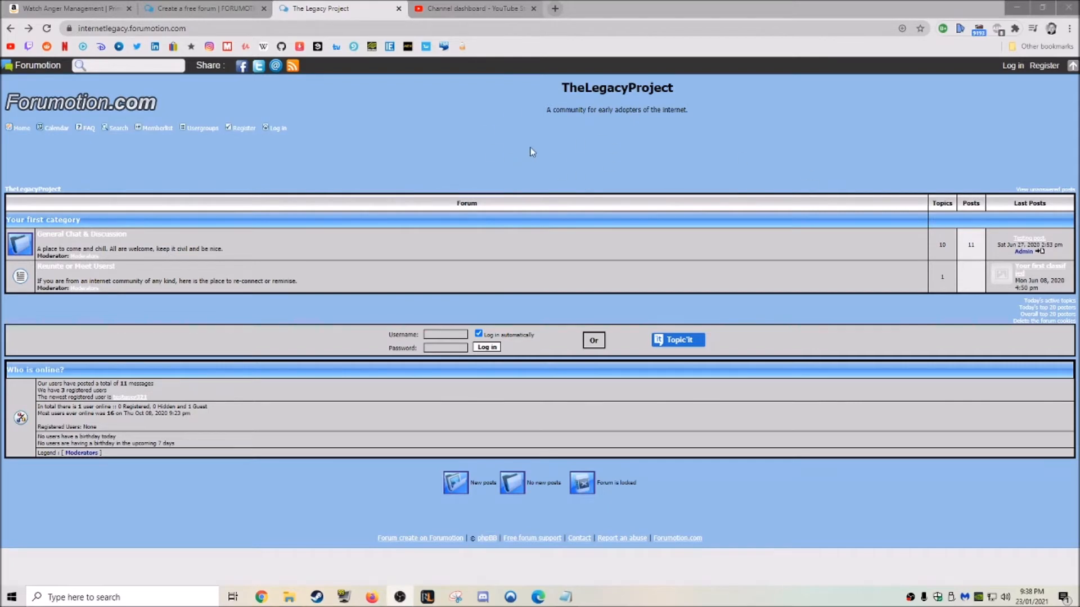
pyautogui.moveTo(376, 144)
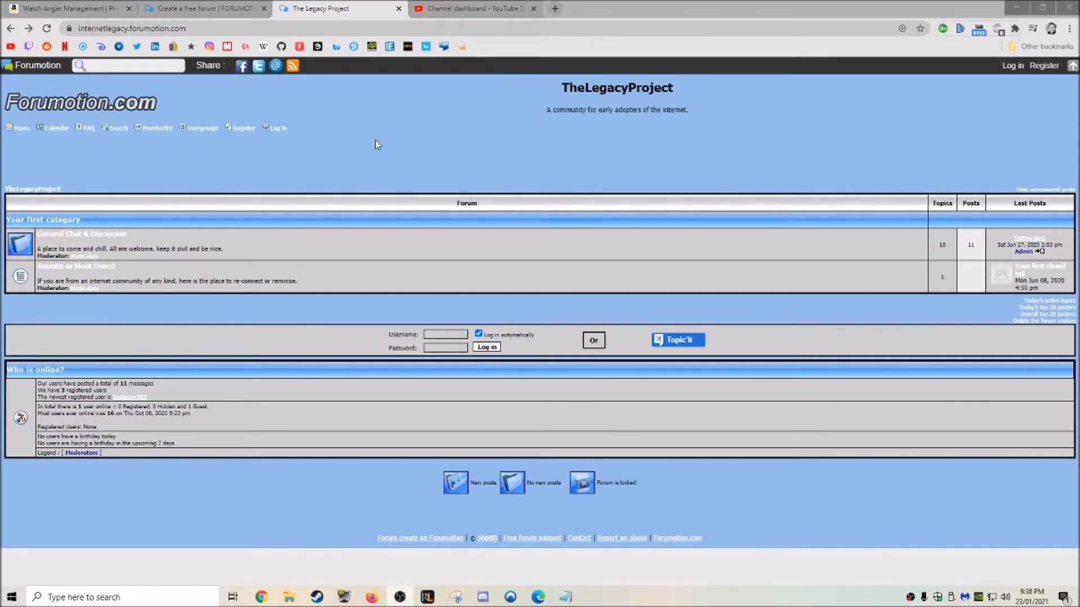
pyautogui.moveTo(579, 118)
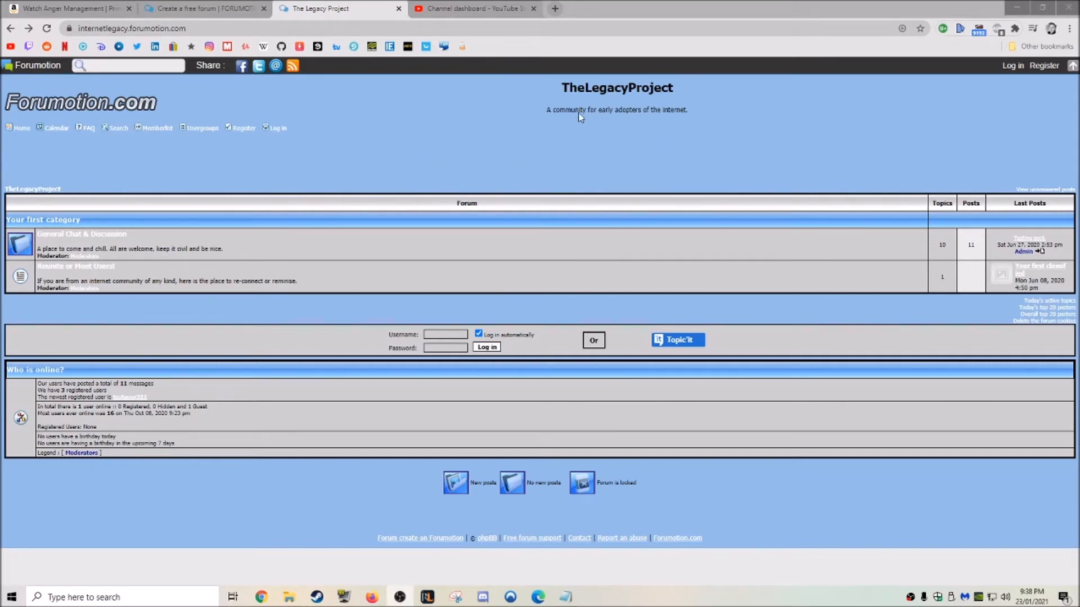
pyautogui.moveTo(710, 153)
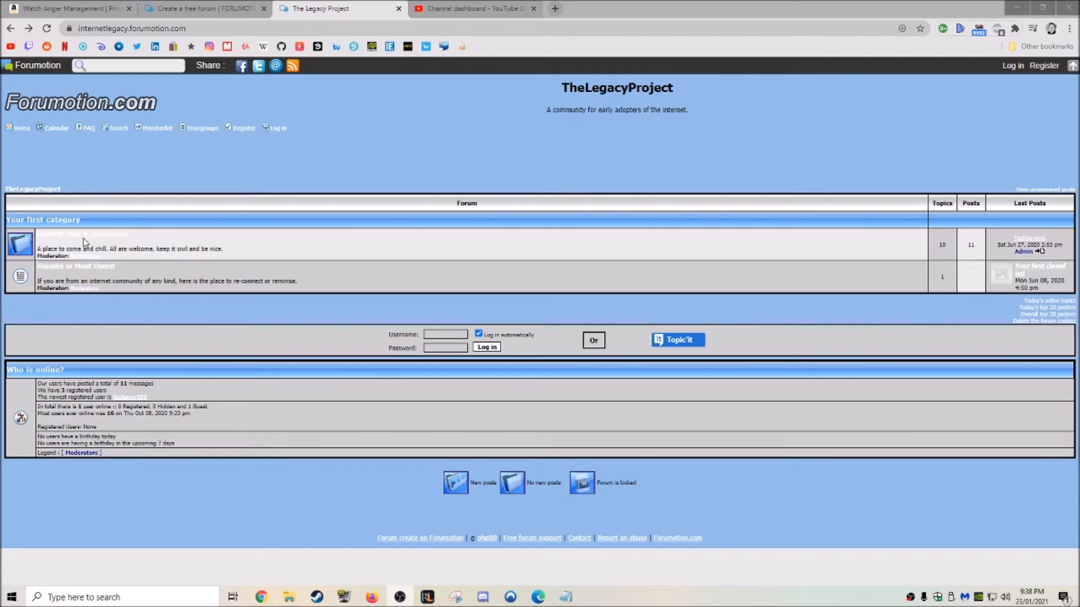
# - View the General Chat newly-registered-users topic and testuser123's profile, then return to the Forumotion homepage
pyautogui.click(83, 235)
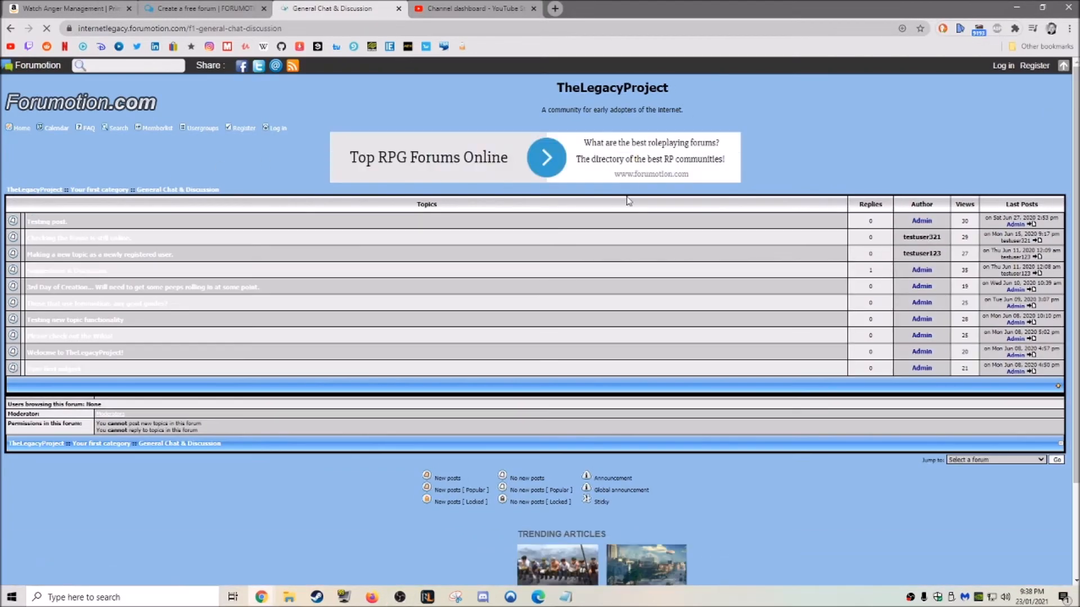
pyautogui.moveTo(94, 259)
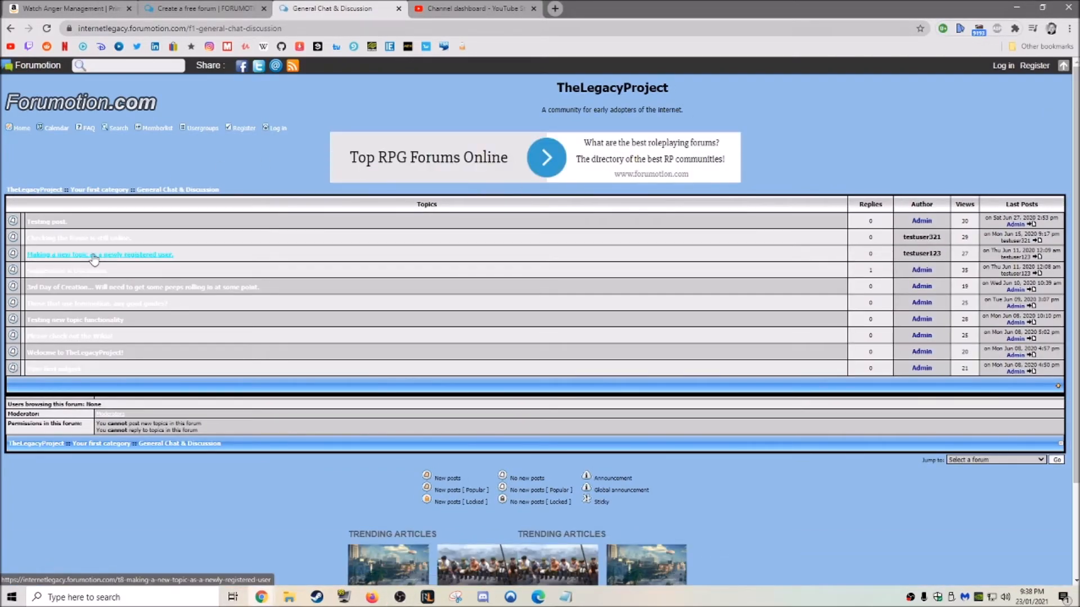
pyautogui.click(92, 254)
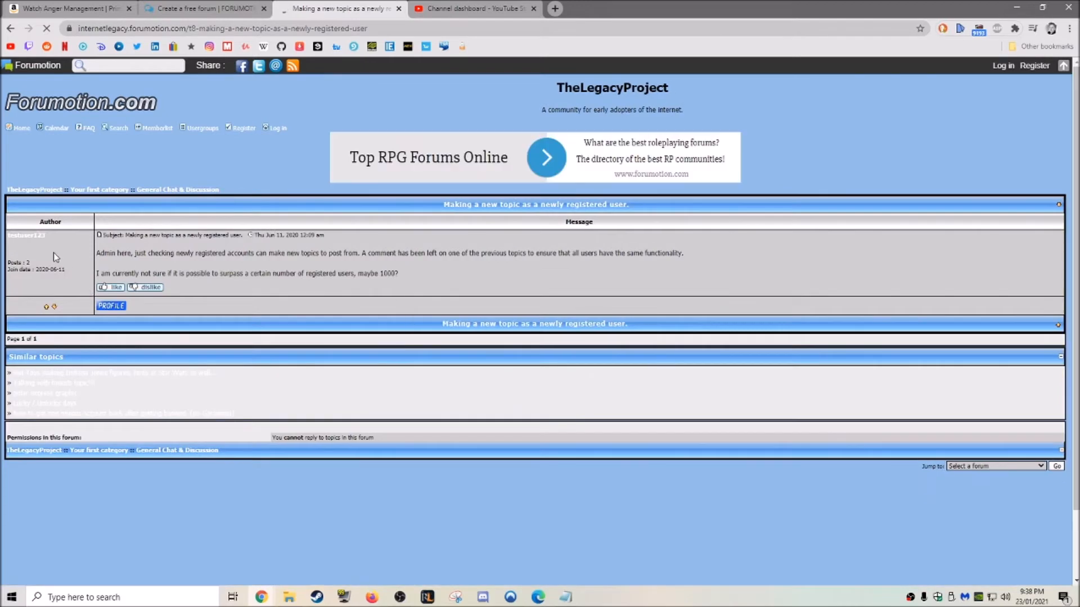
pyautogui.click(110, 306)
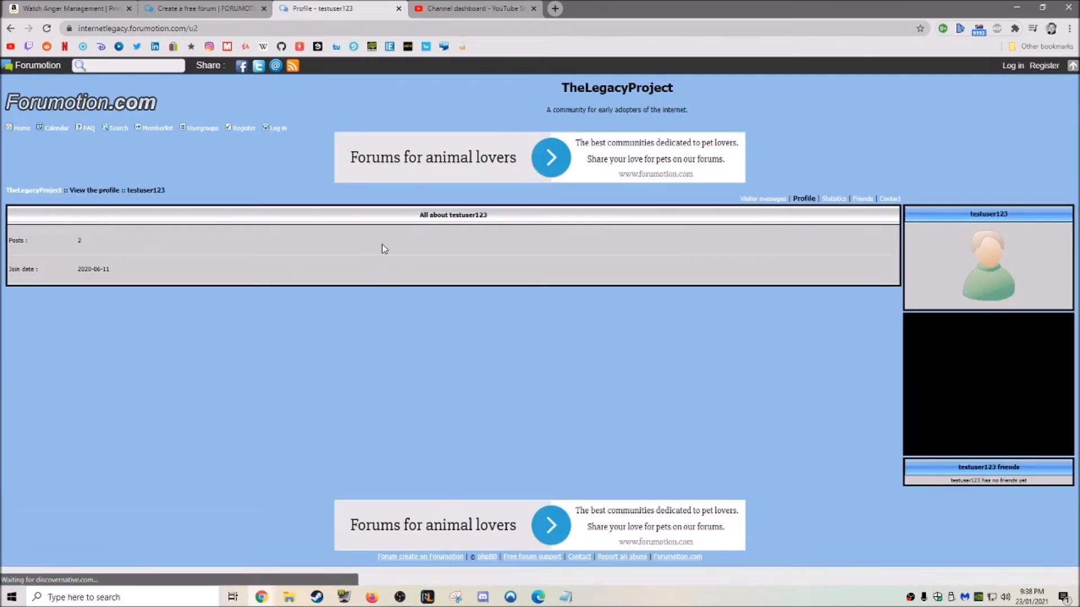
pyautogui.click(76, 102)
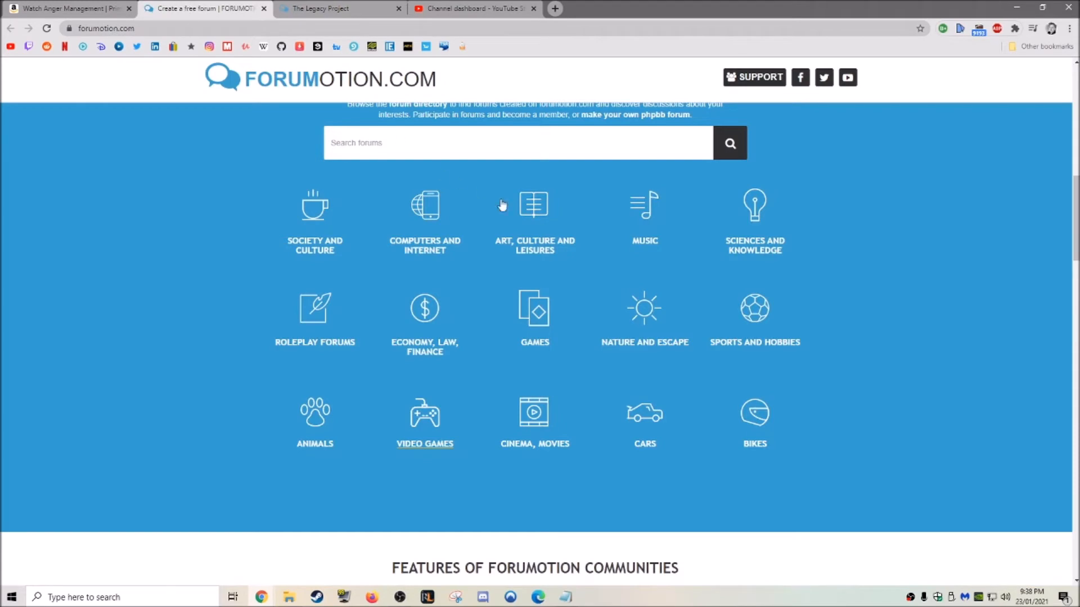
pyautogui.scroll(-3)
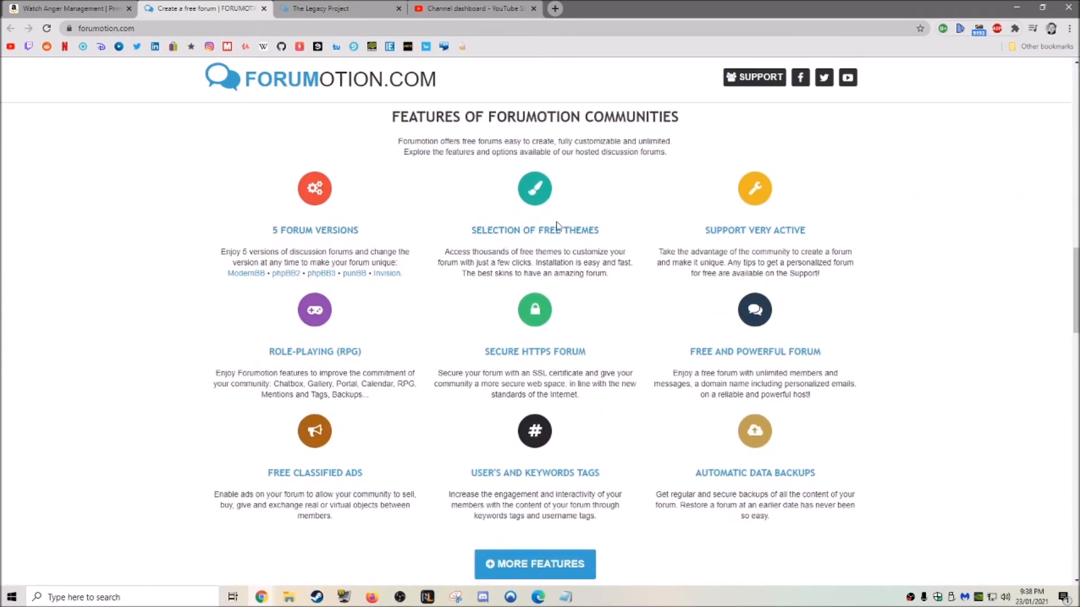
pyautogui.moveTo(799, 245)
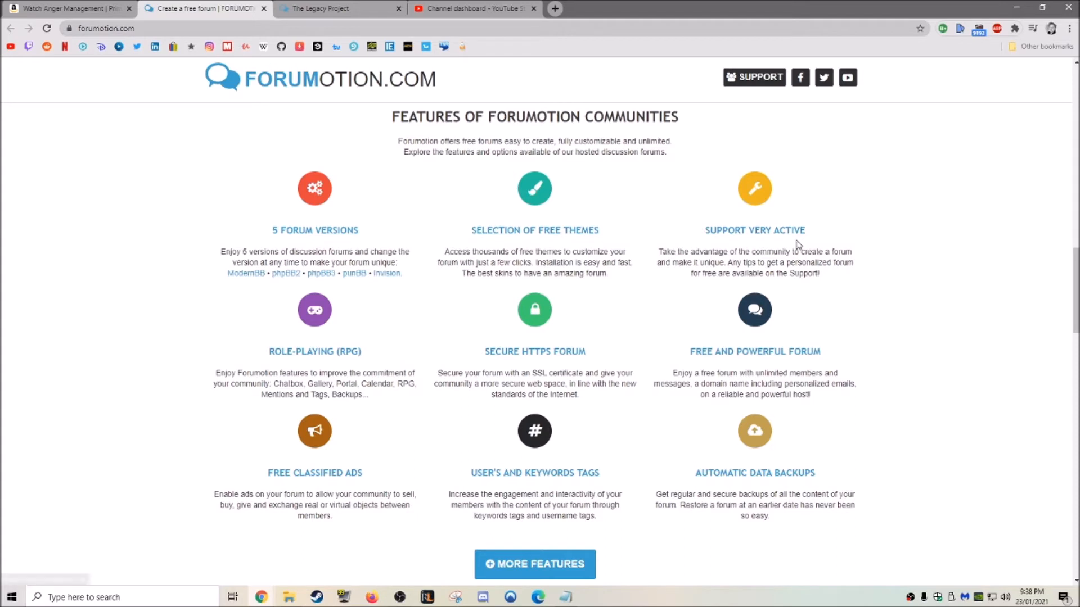
pyautogui.moveTo(512, 358)
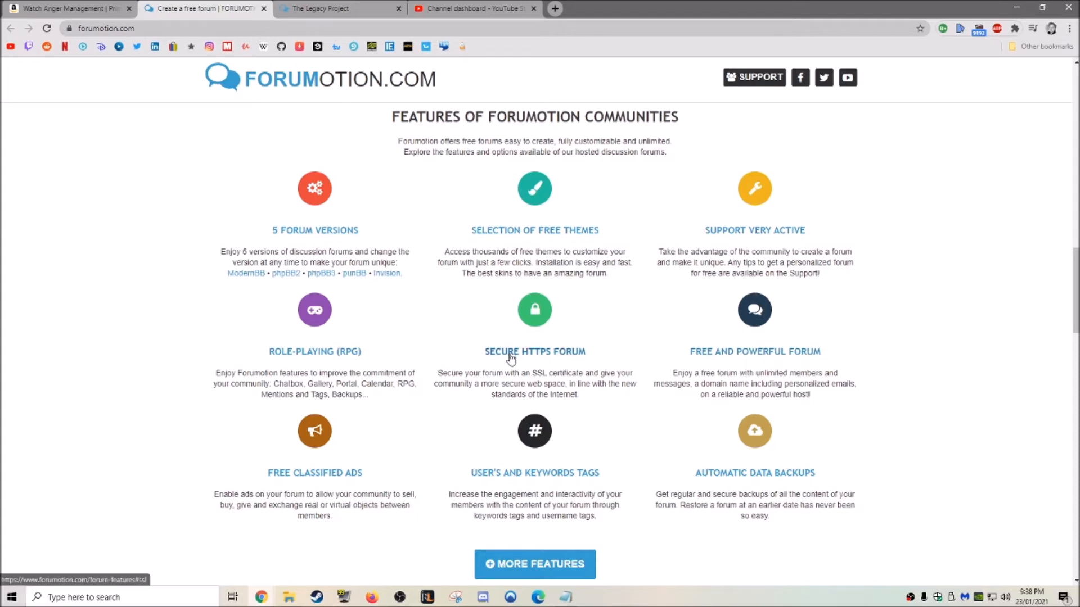
pyautogui.moveTo(351, 362)
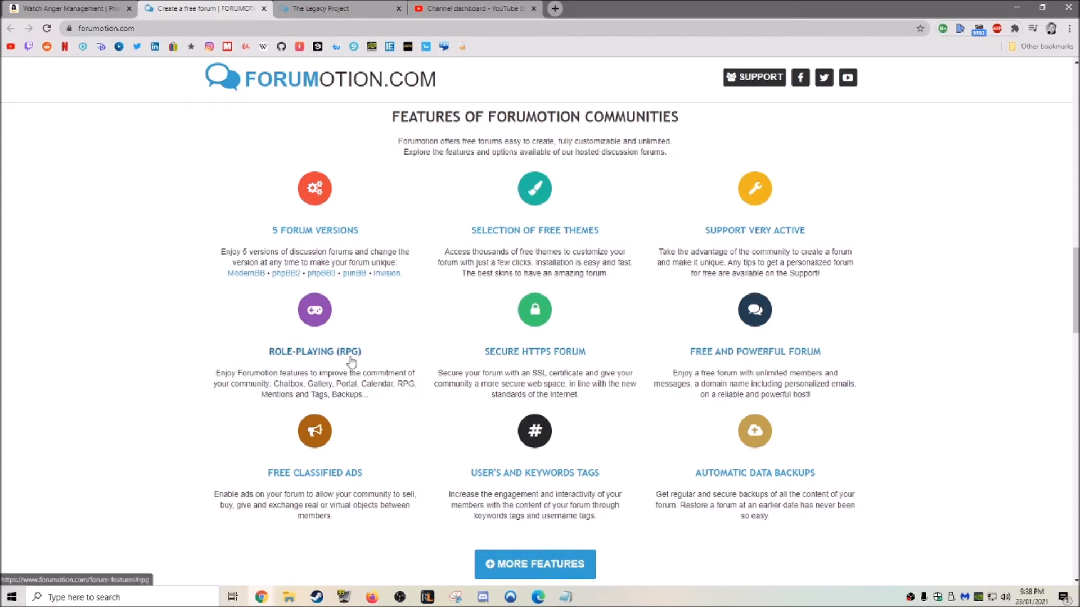
pyautogui.scroll(-3)
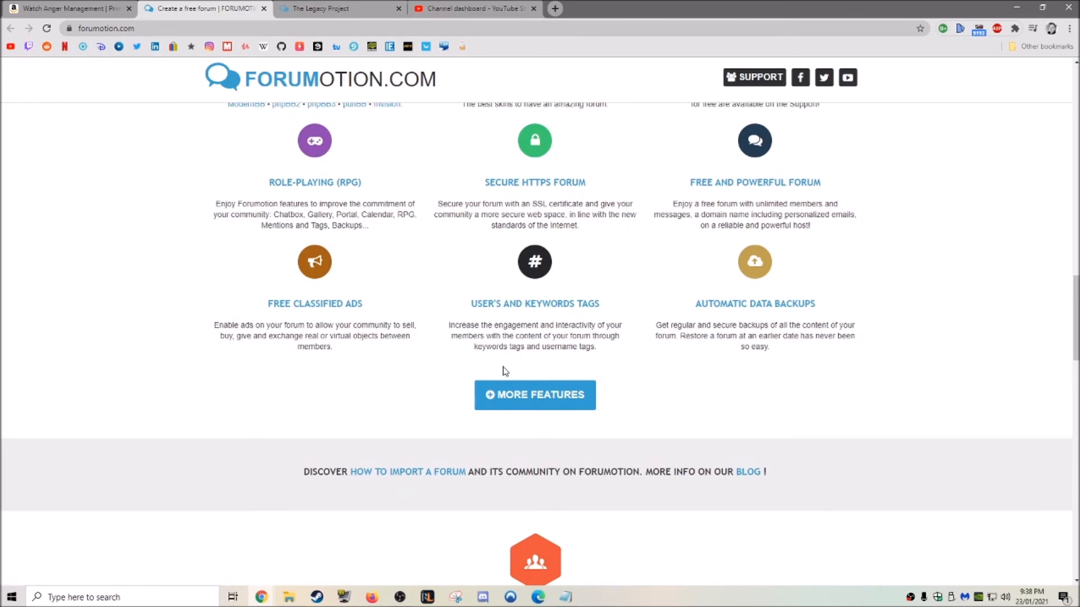
pyautogui.scroll(-3)
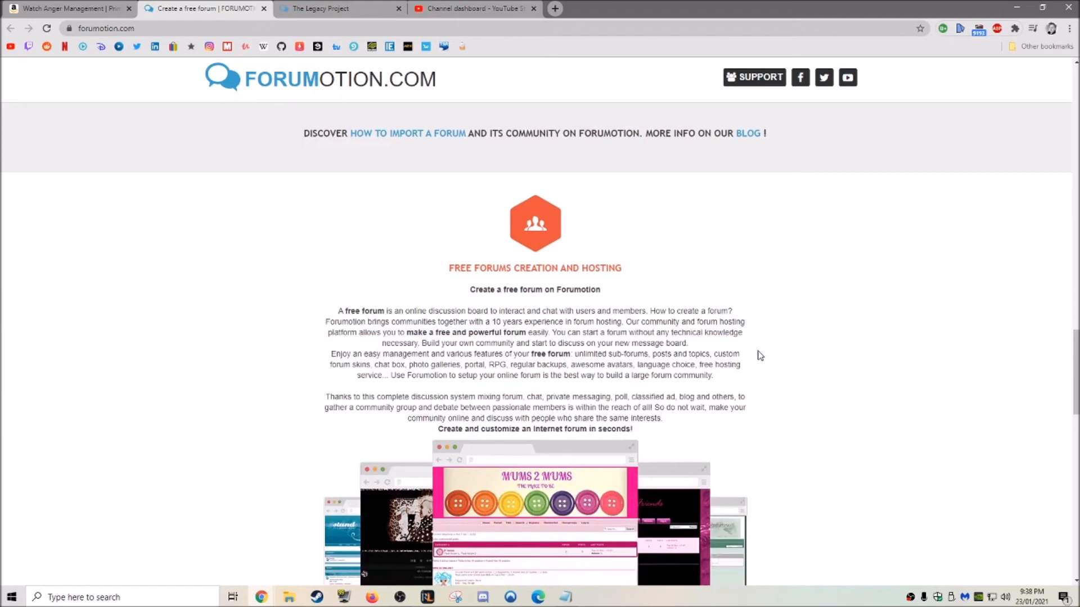
pyautogui.scroll(-3)
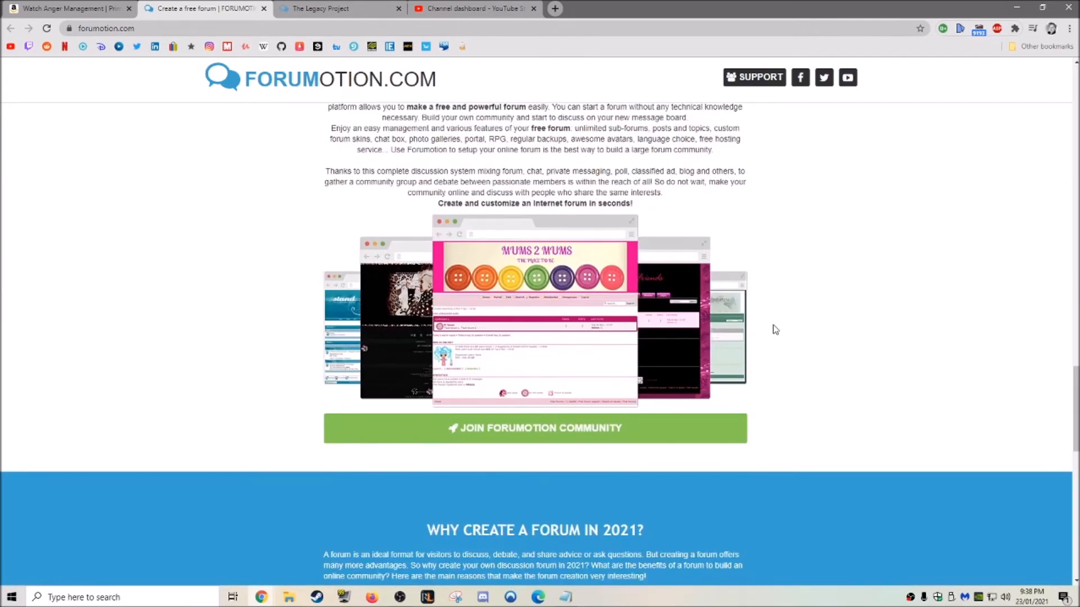
pyautogui.scroll(-3)
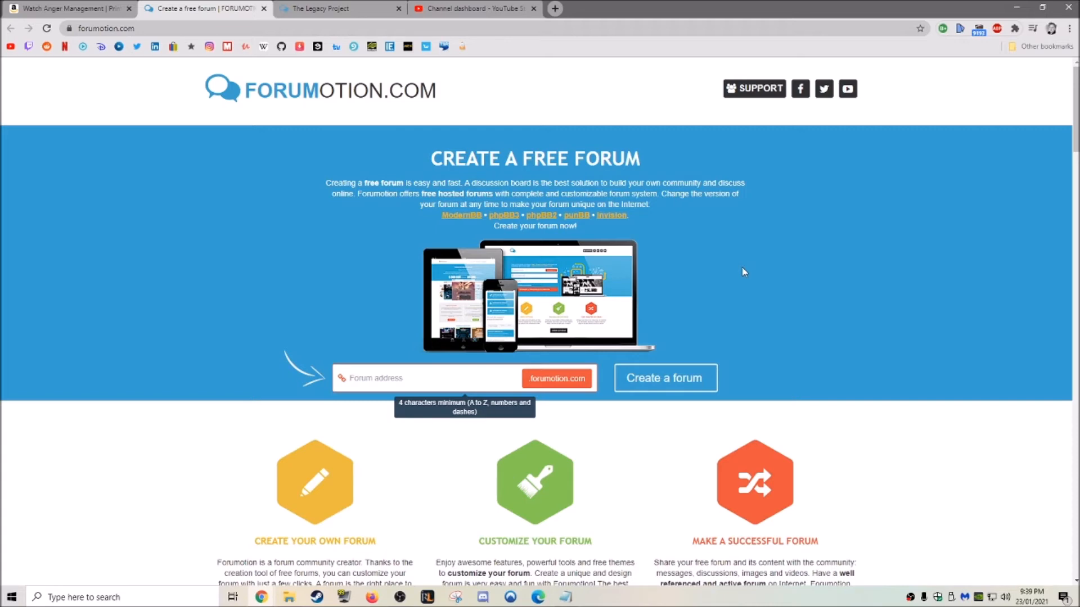
pyautogui.moveTo(736, 311)
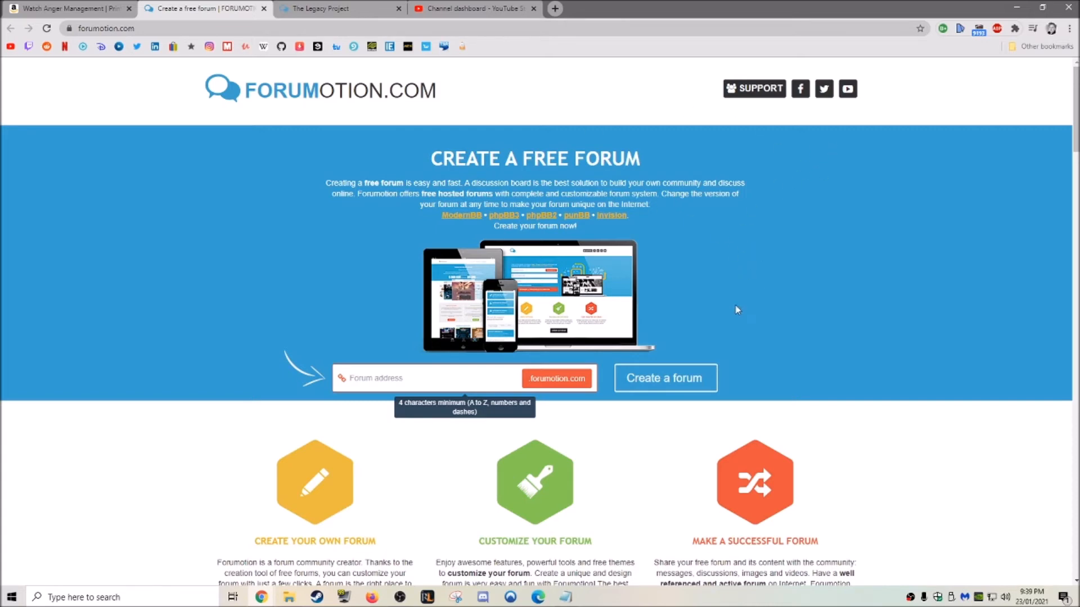
# - Use the homepage's Create a Forum button to reach the forum version page
pyautogui.scroll(-3)
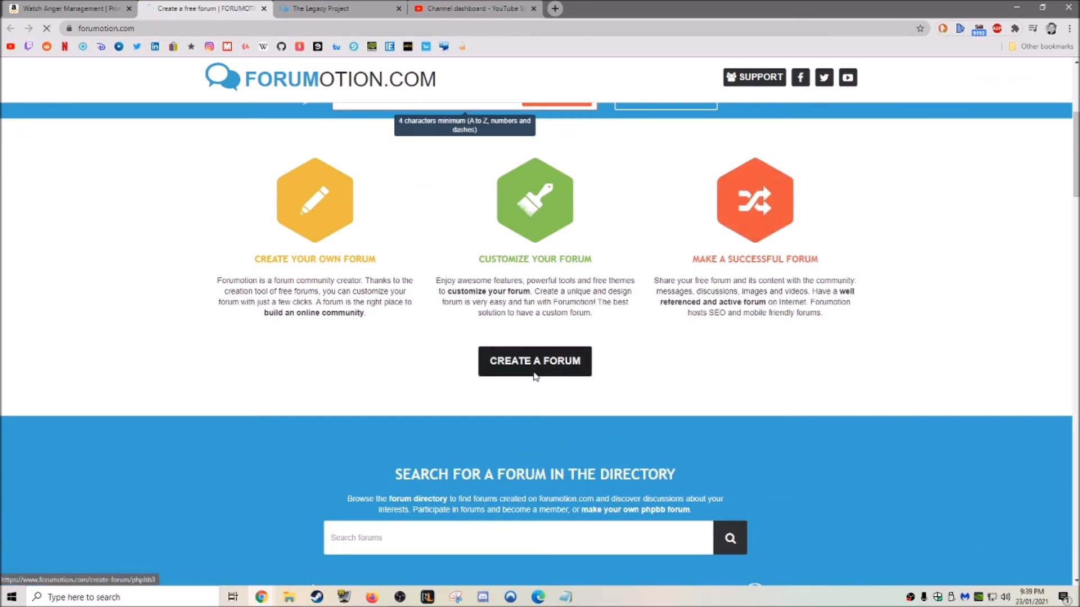
pyautogui.click(535, 361)
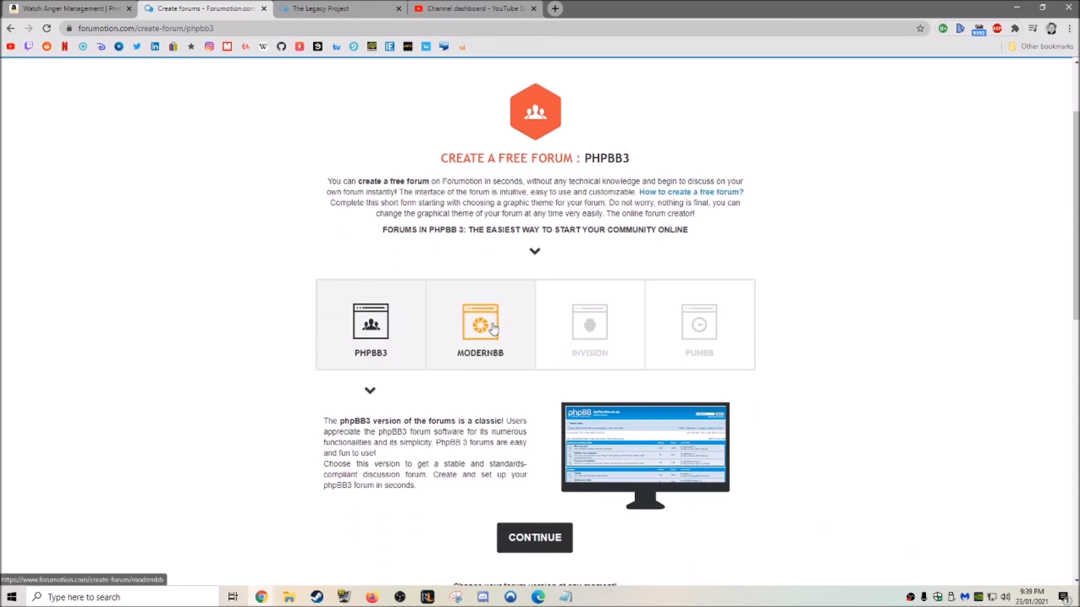
# - Preview the ModernBB, Invision and PunBB versions, then choose ModernBB and view its design skins
pyautogui.click(479, 324)
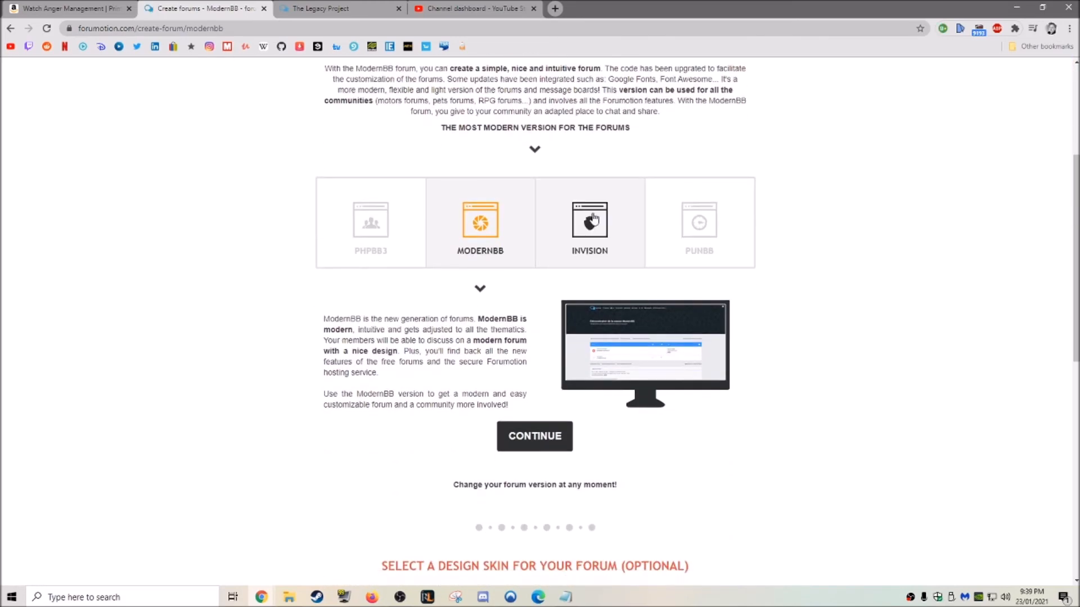
pyautogui.click(589, 221)
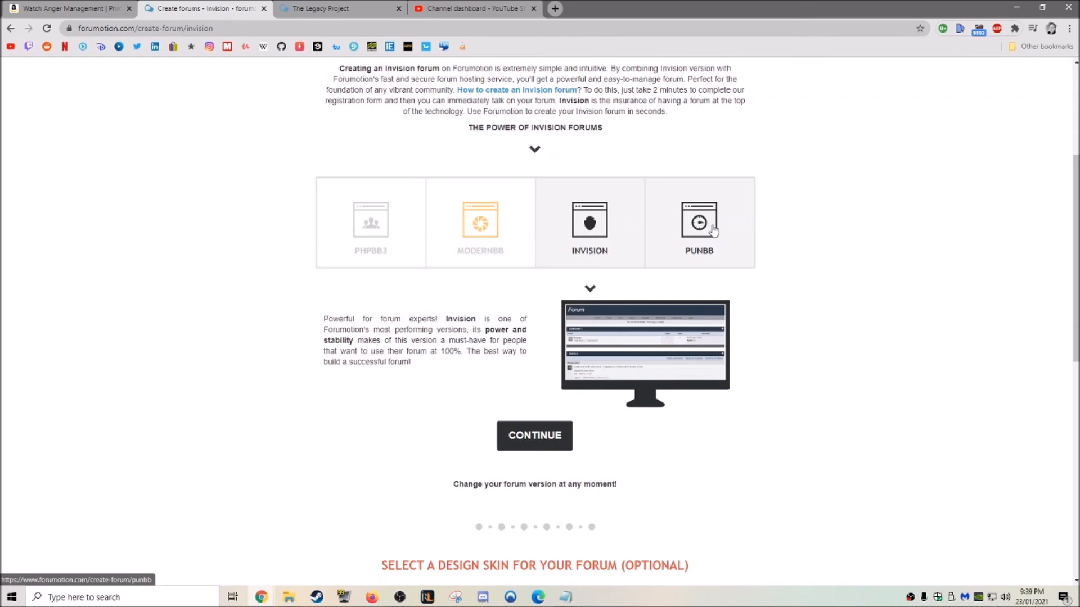
pyautogui.click(698, 221)
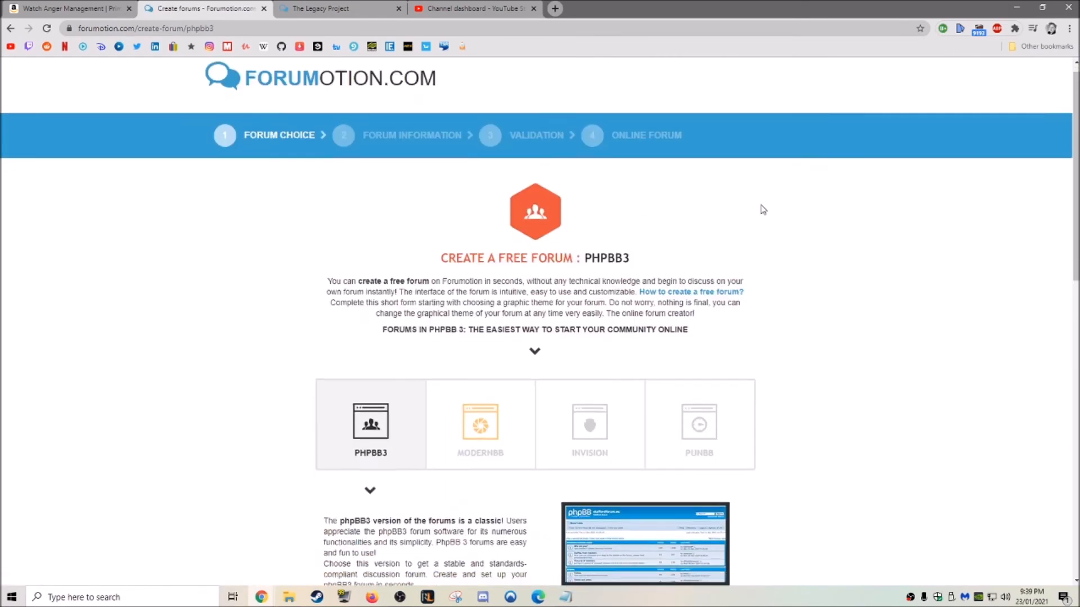
pyautogui.scroll(-3)
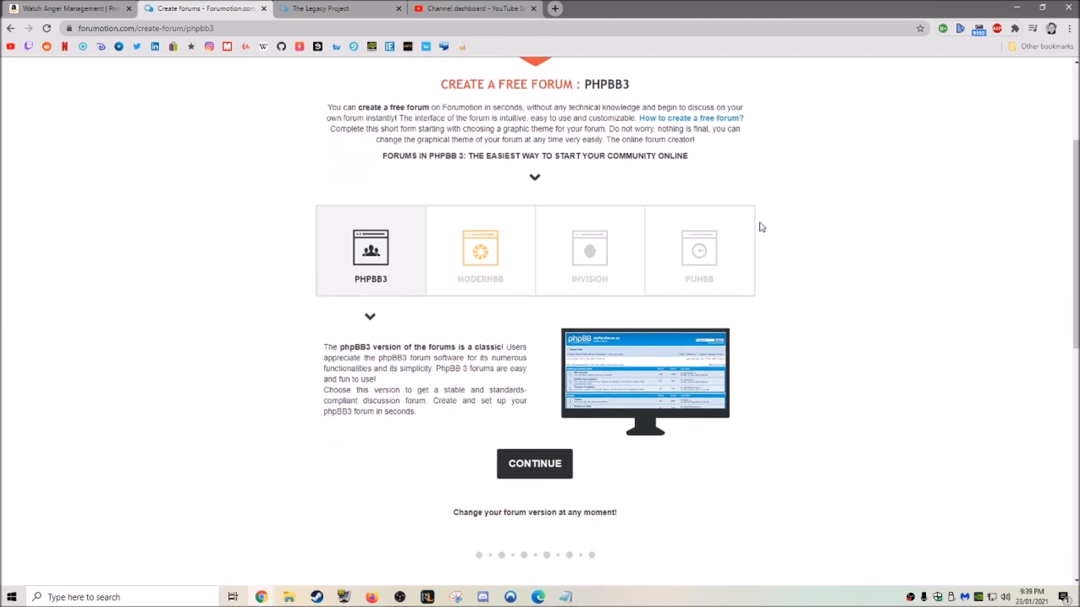
pyautogui.scroll(-3)
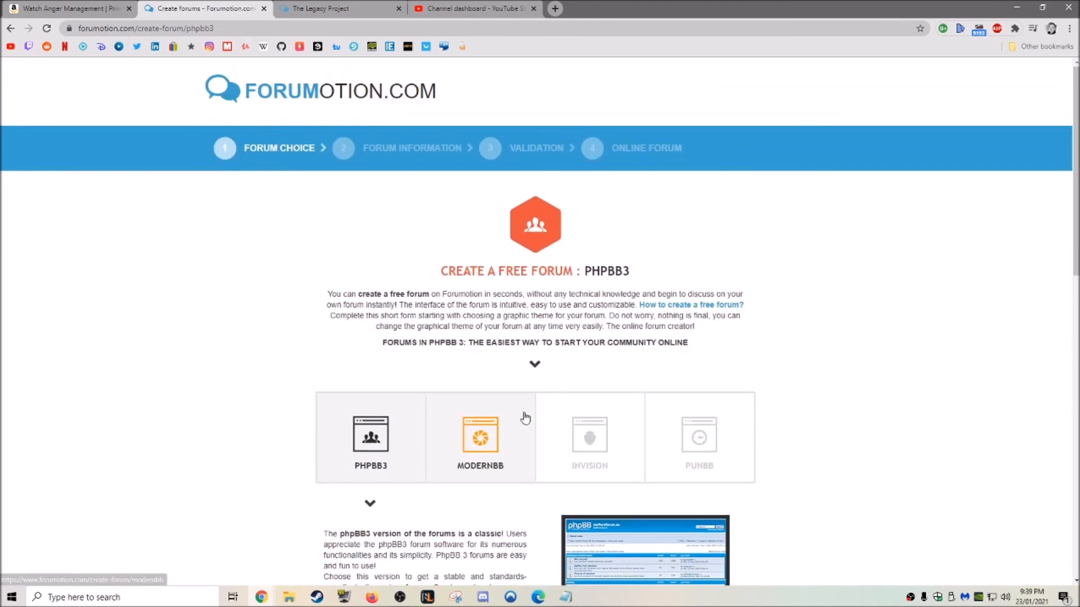
pyautogui.click(479, 436)
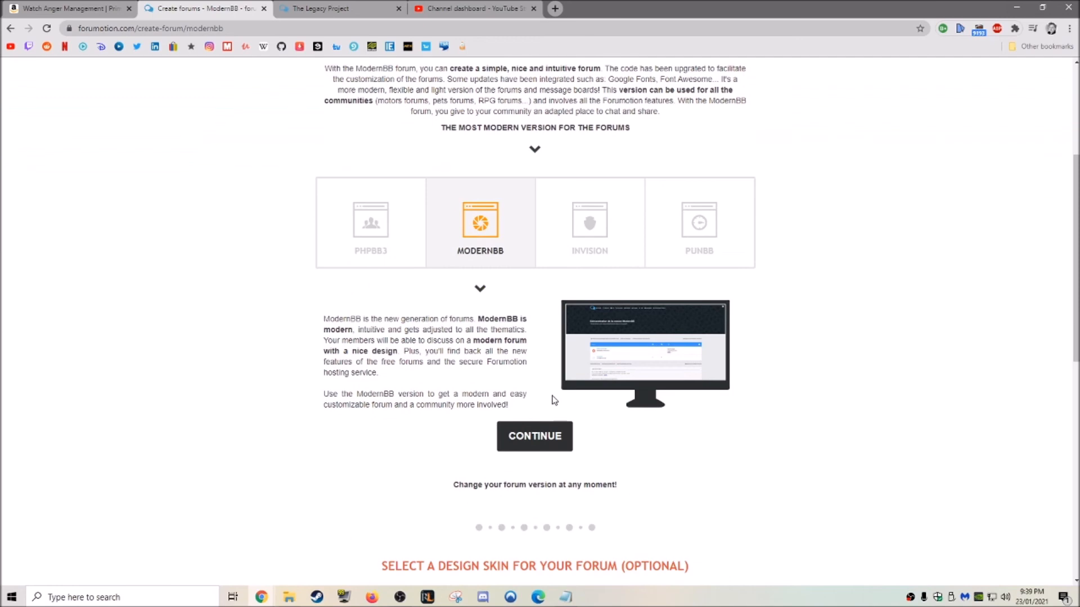
pyautogui.scroll(-3)
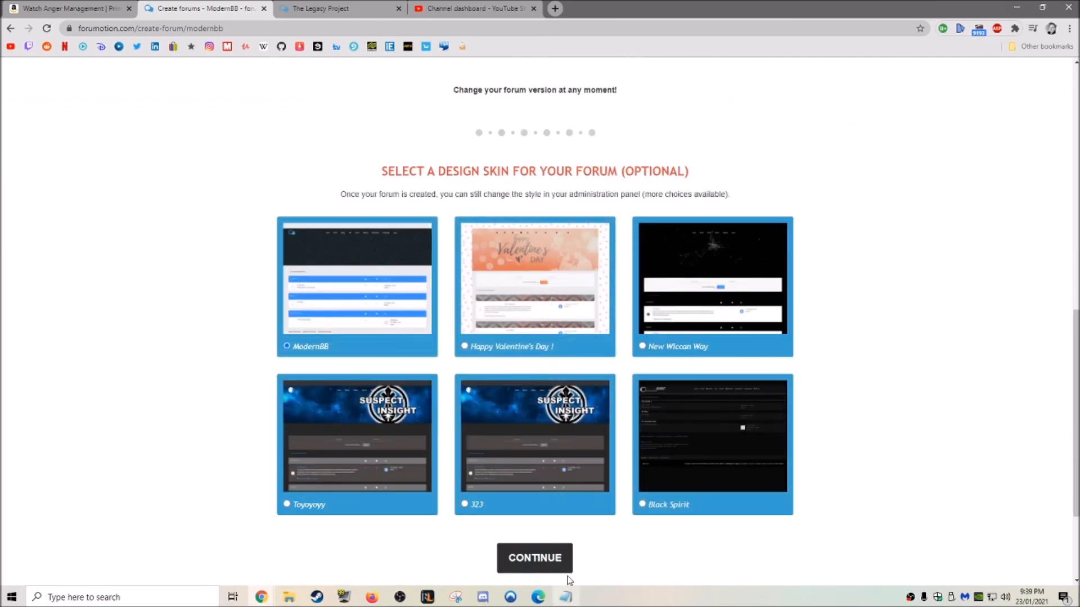
# - Continue to step two, the Create your ModernBB forum information form, and look it over
pyautogui.click(534, 557)
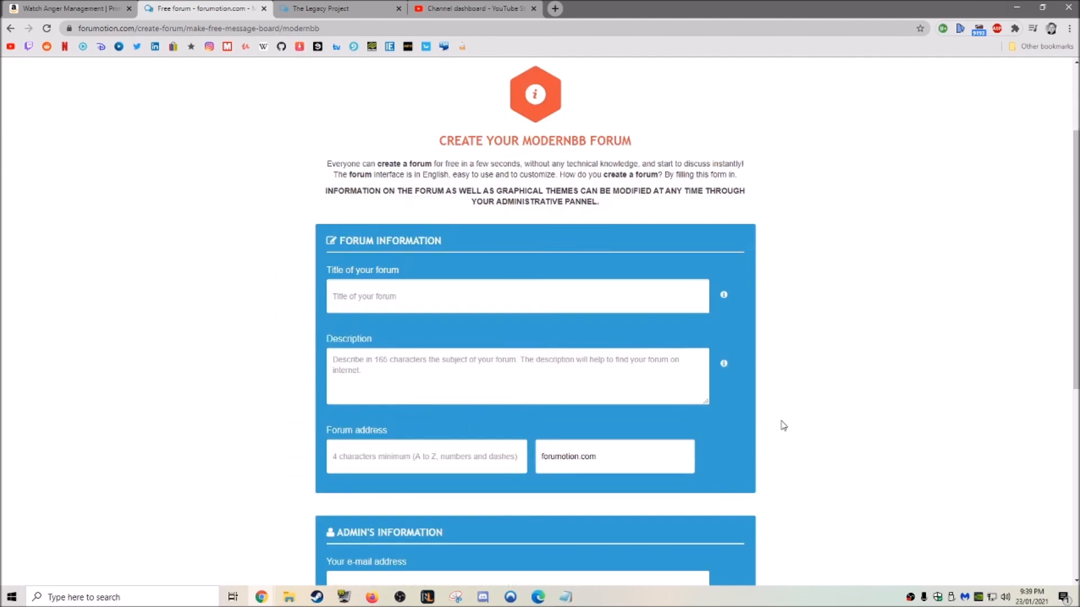
pyautogui.scroll(-3)
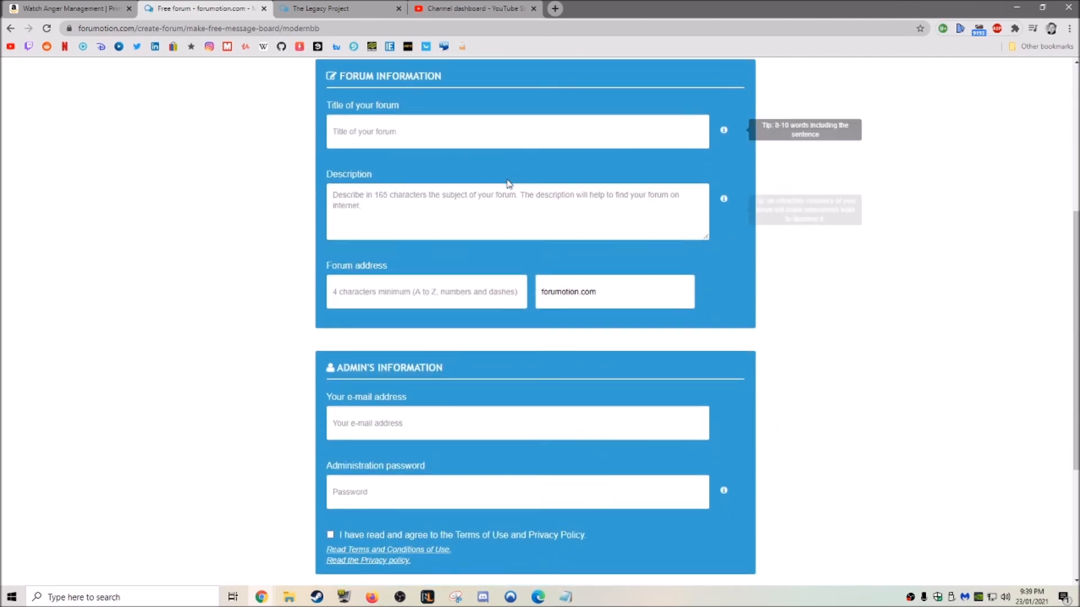
pyautogui.scroll(3)
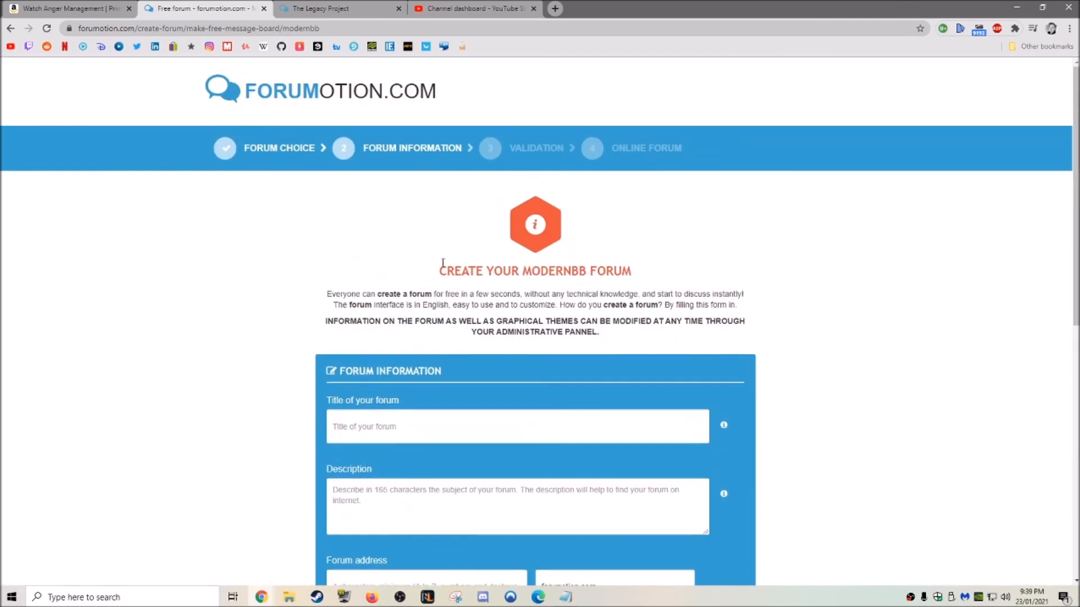